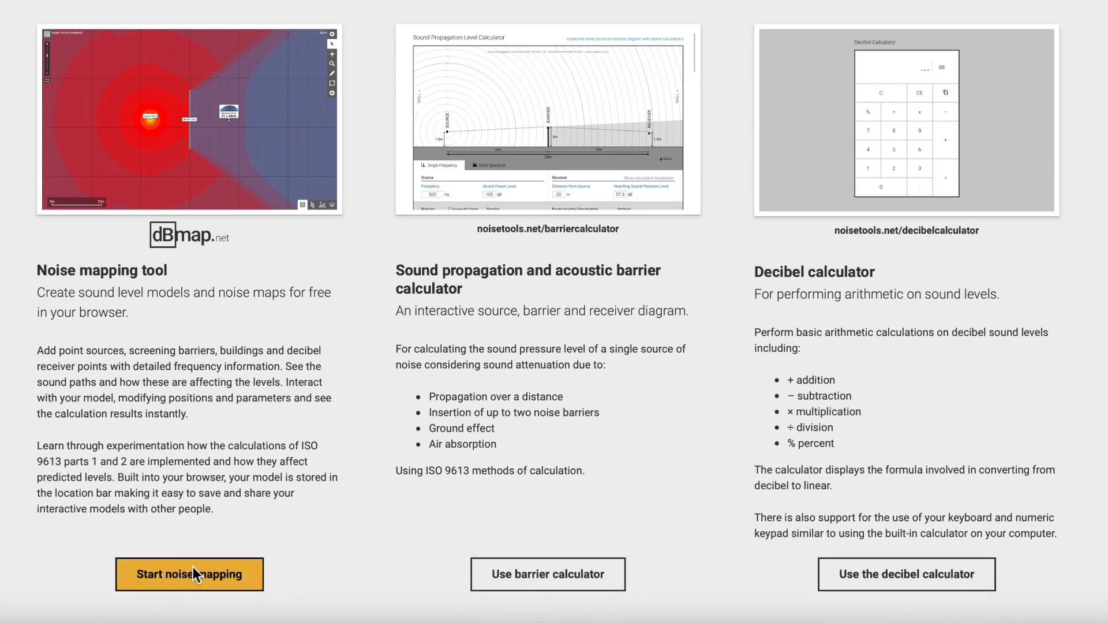
- Launch the dBmap.net noise mapping tool from the NoiseTools page
left_click(189, 575)
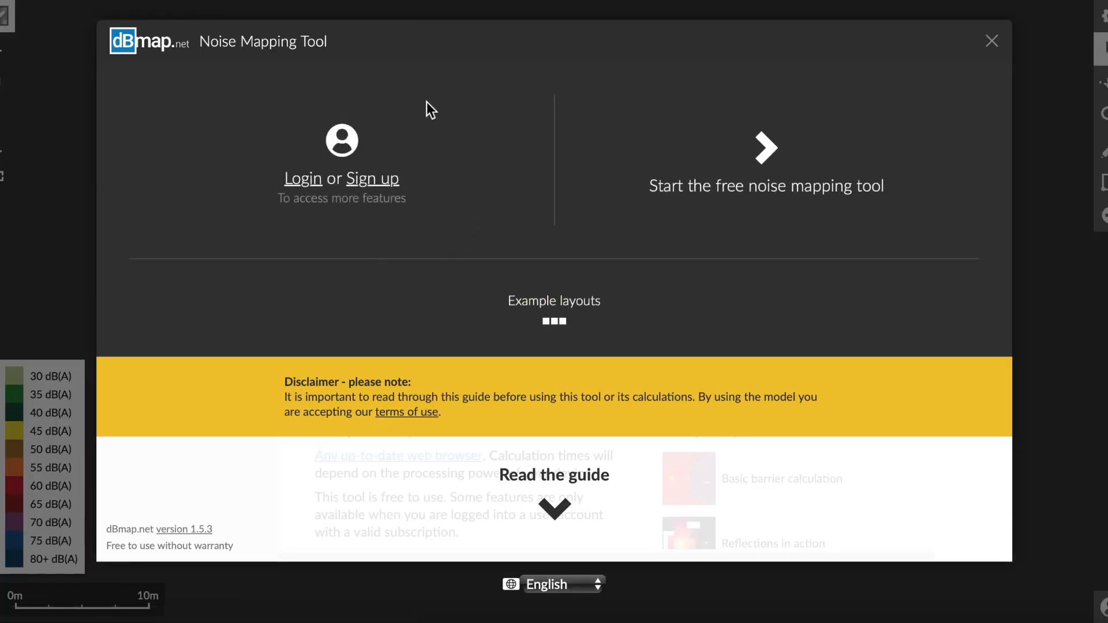
mouse_move(740, 173)
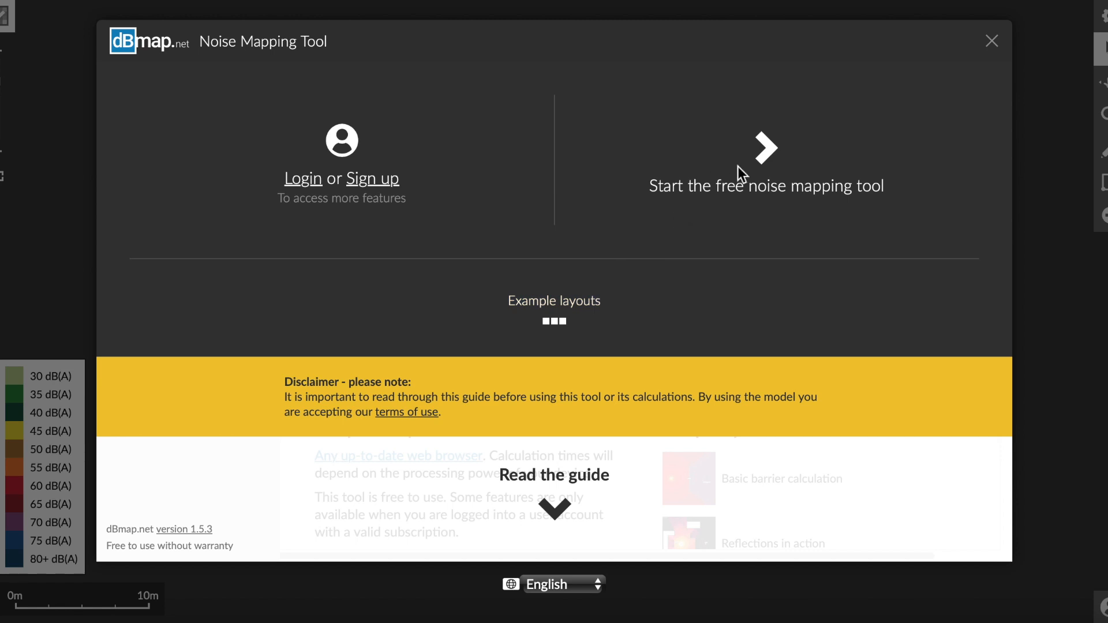
mouse_move(582, 423)
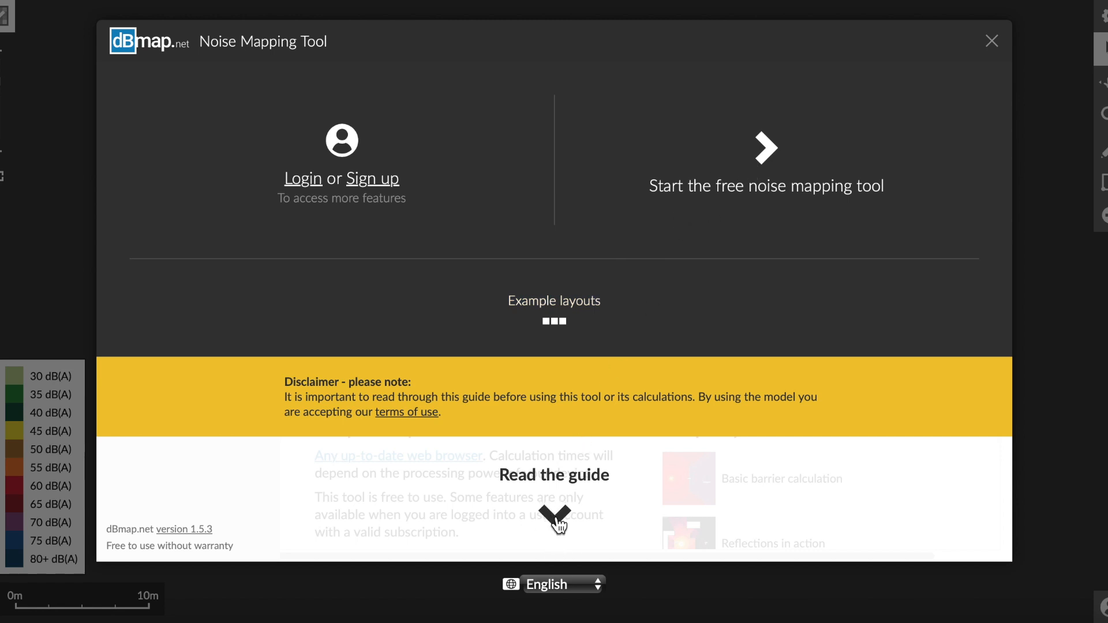
- Open the user guide, read the Introduction, and jump to Get started
left_click(554, 474)
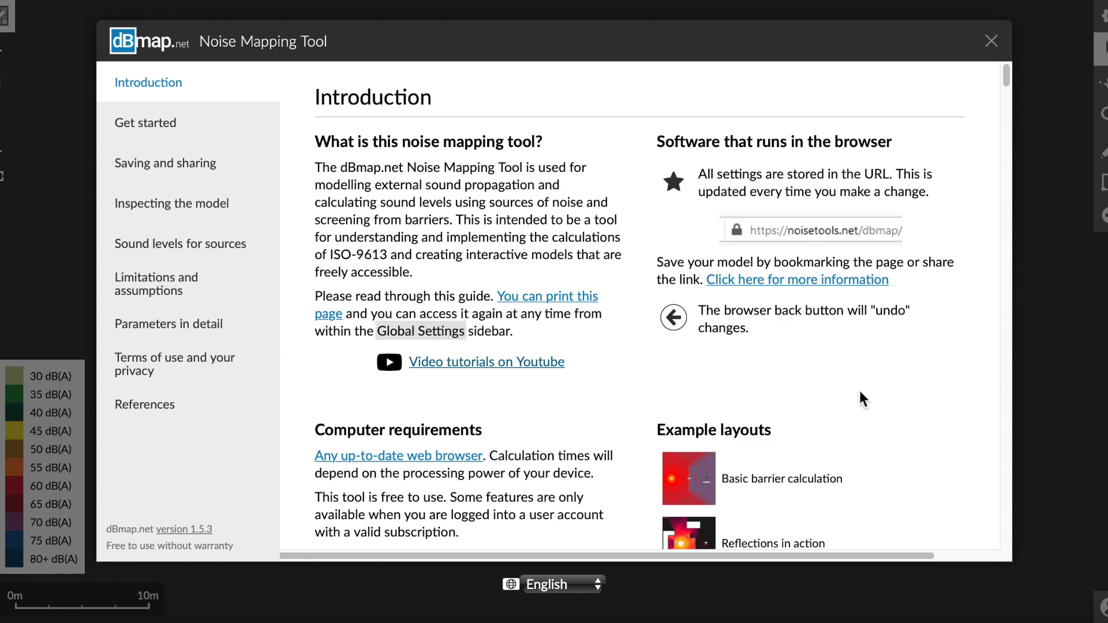
scroll("down", 3)
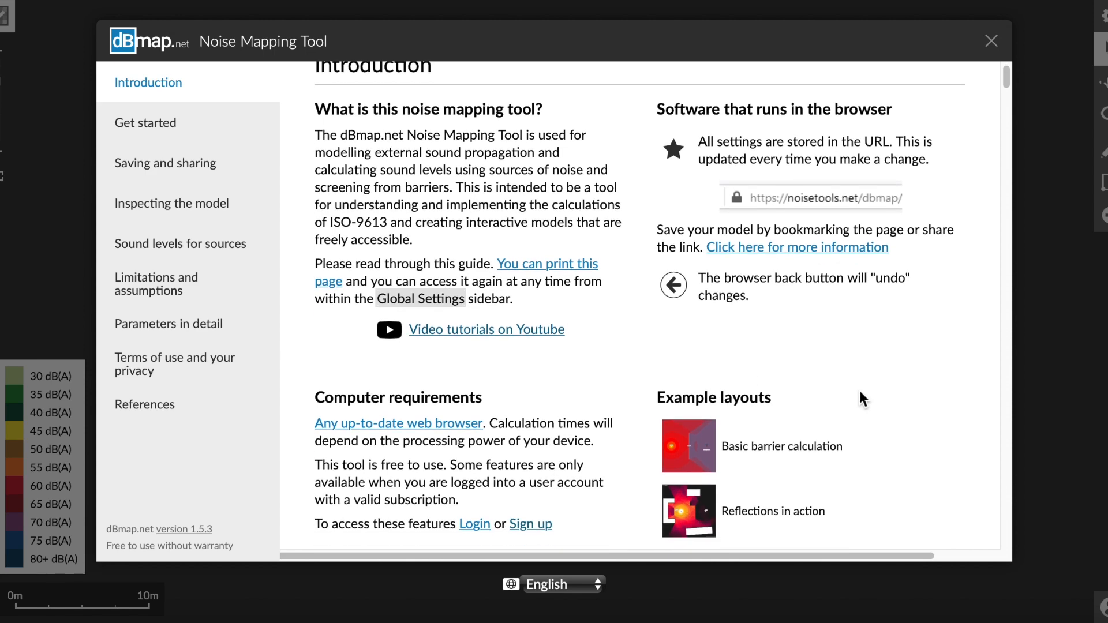
scroll("down", 3)
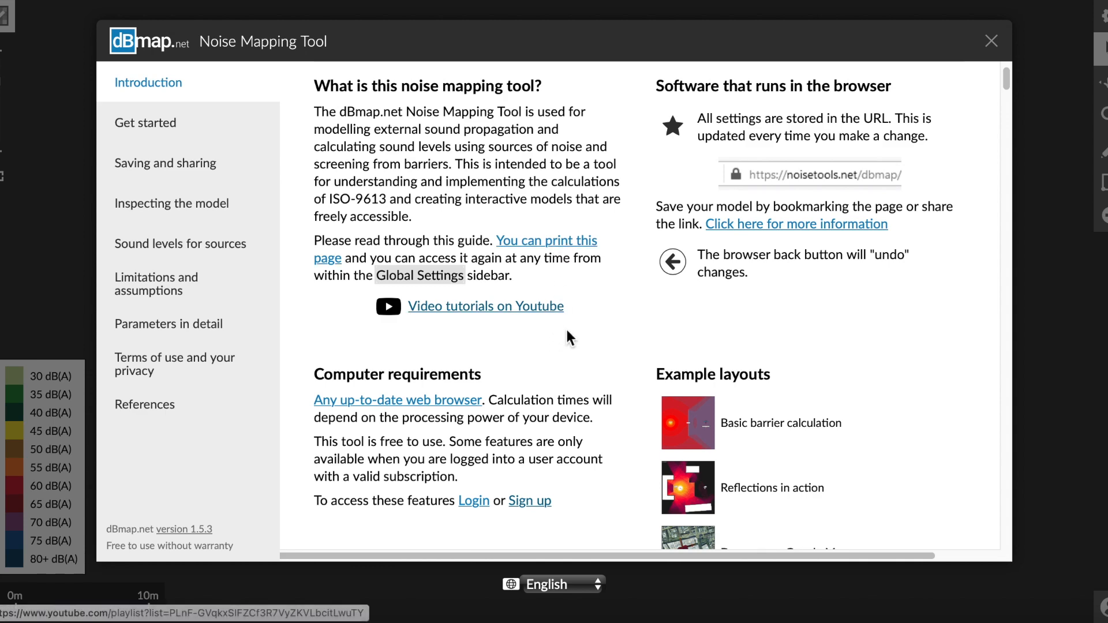
left_click(144, 122)
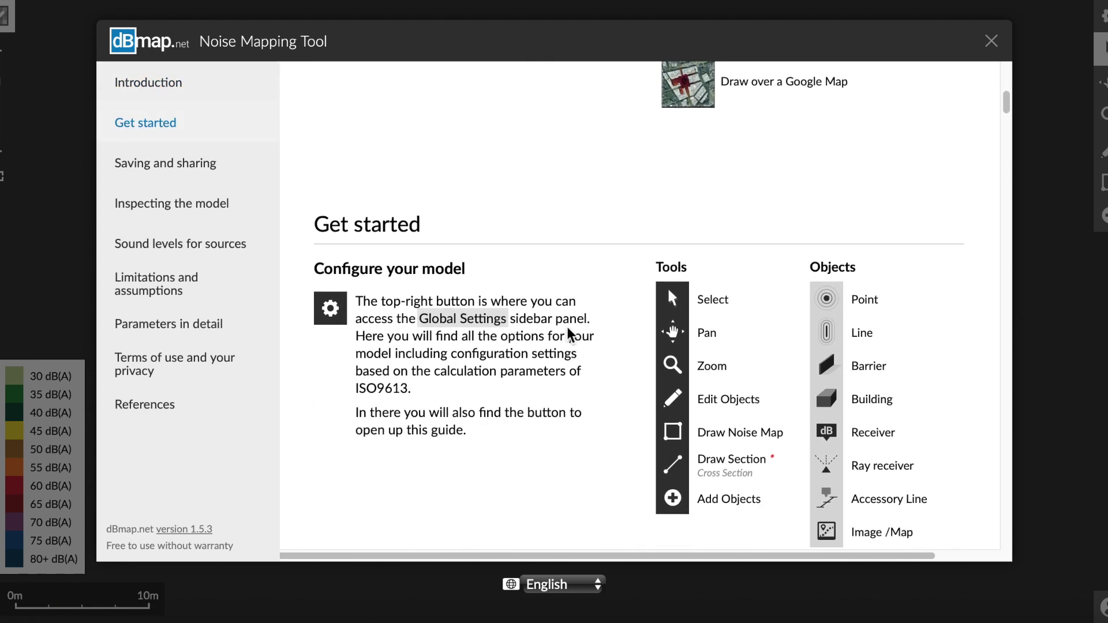
scroll("down", 3)
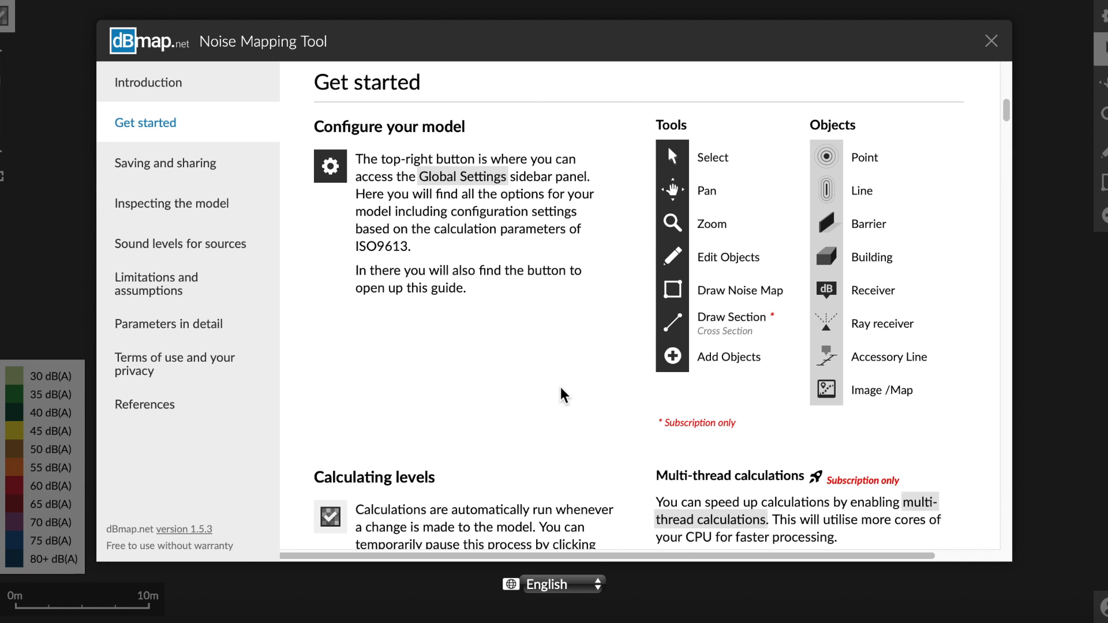
mouse_move(851, 165)
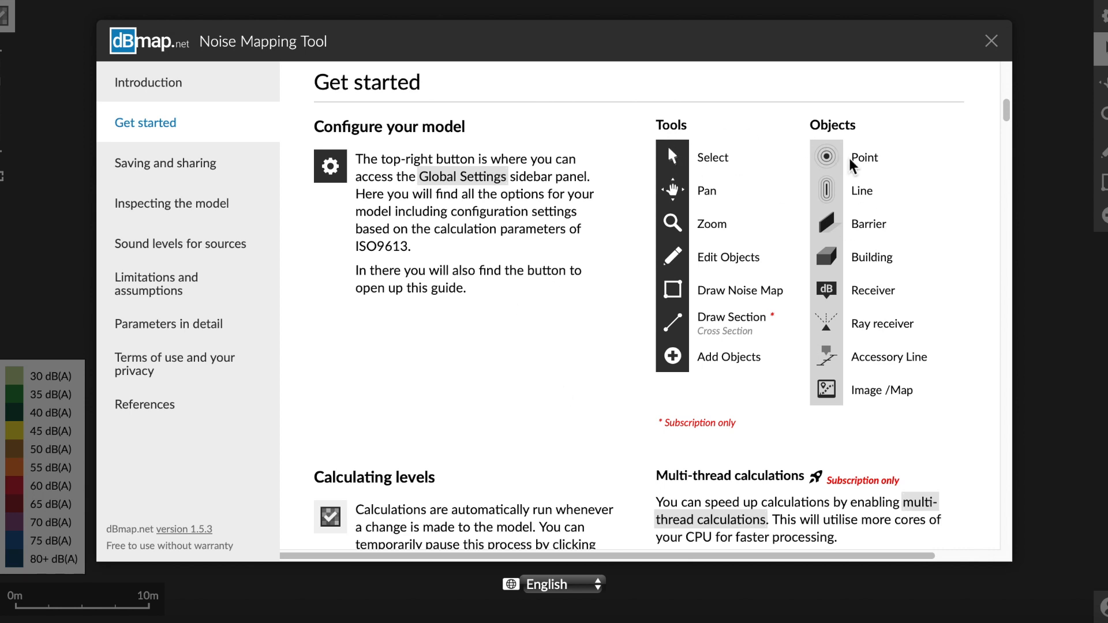
mouse_move(872, 361)
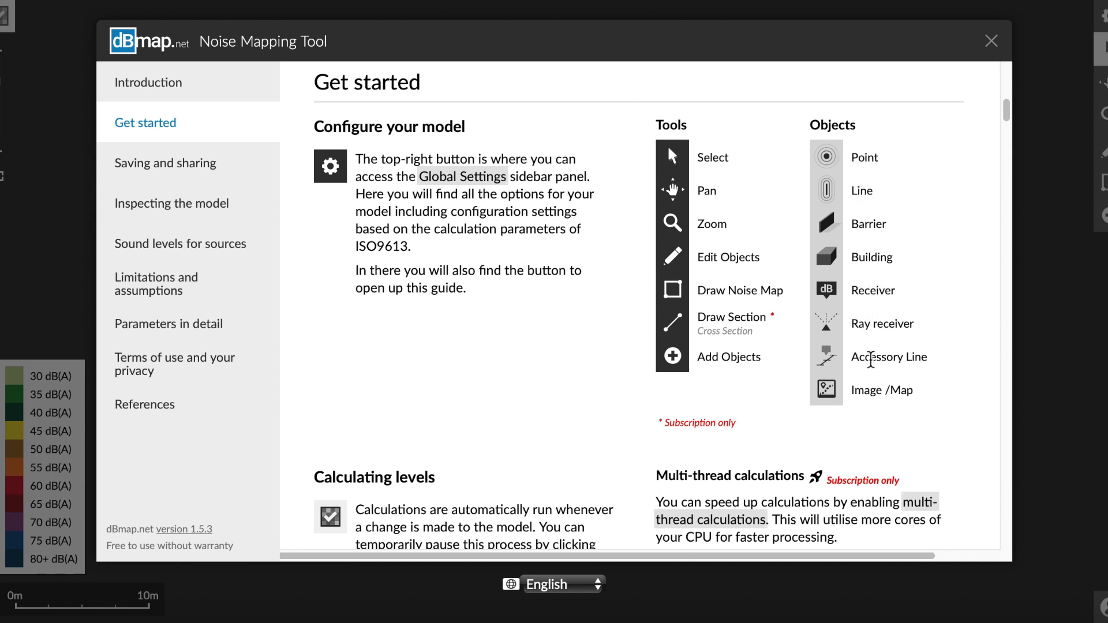
mouse_move(739, 170)
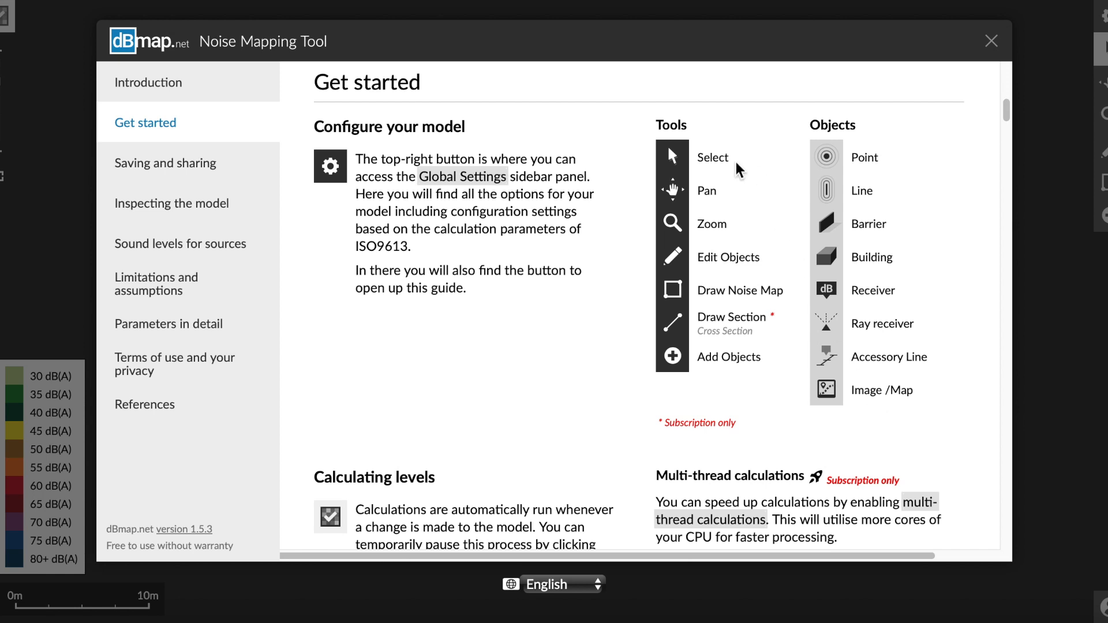
mouse_move(752, 368)
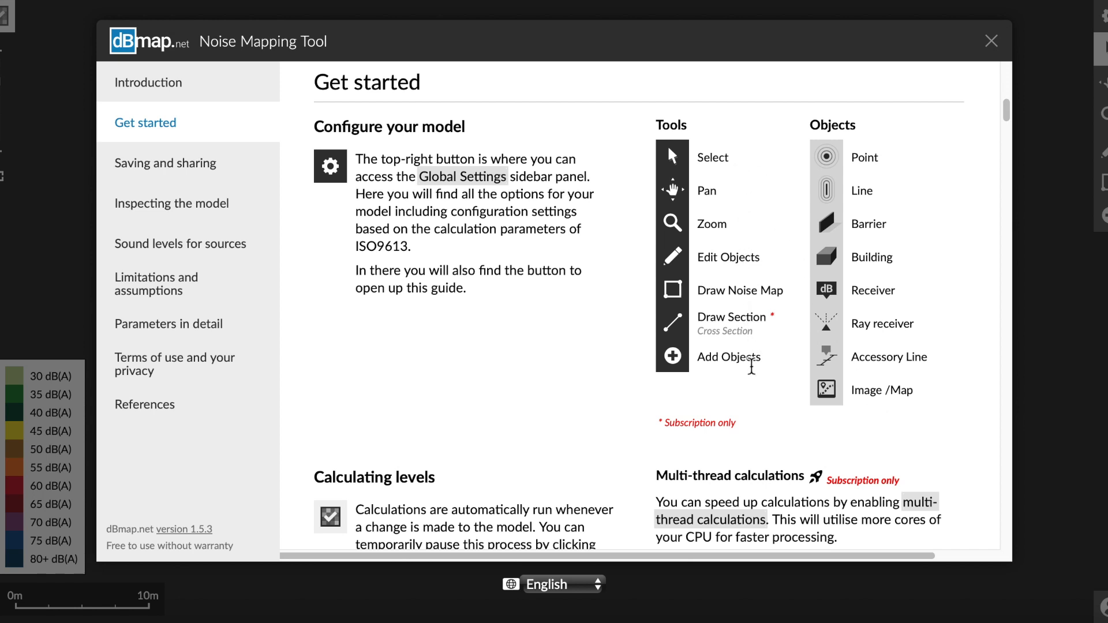
- Read through Get started and jump to the Saving and sharing section
scroll("down", 3)
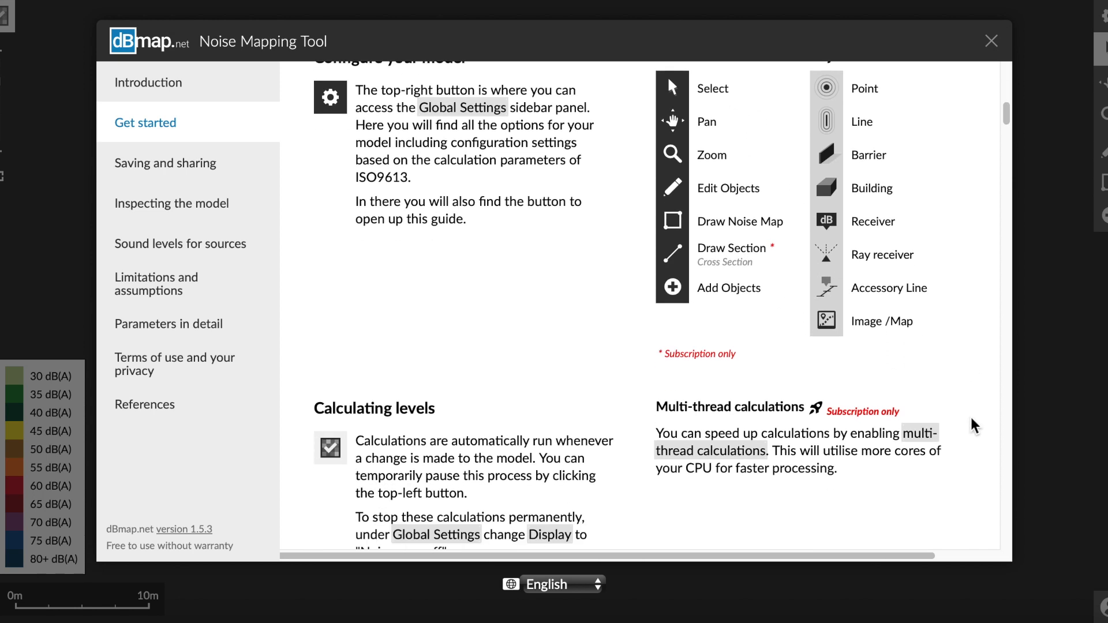
scroll("down", 3)
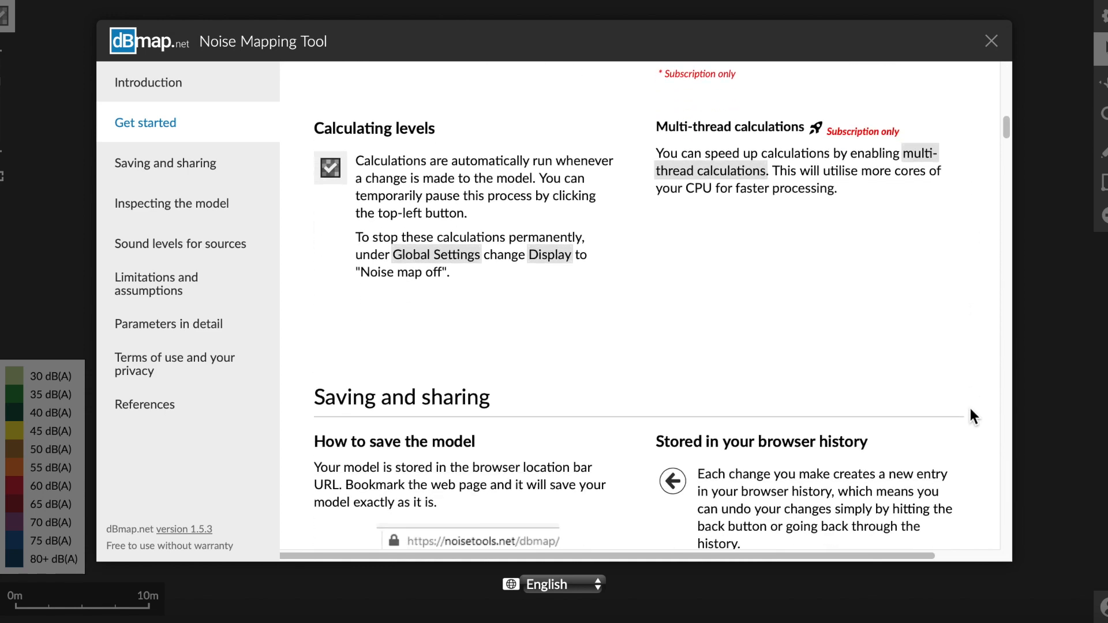
left_click(165, 162)
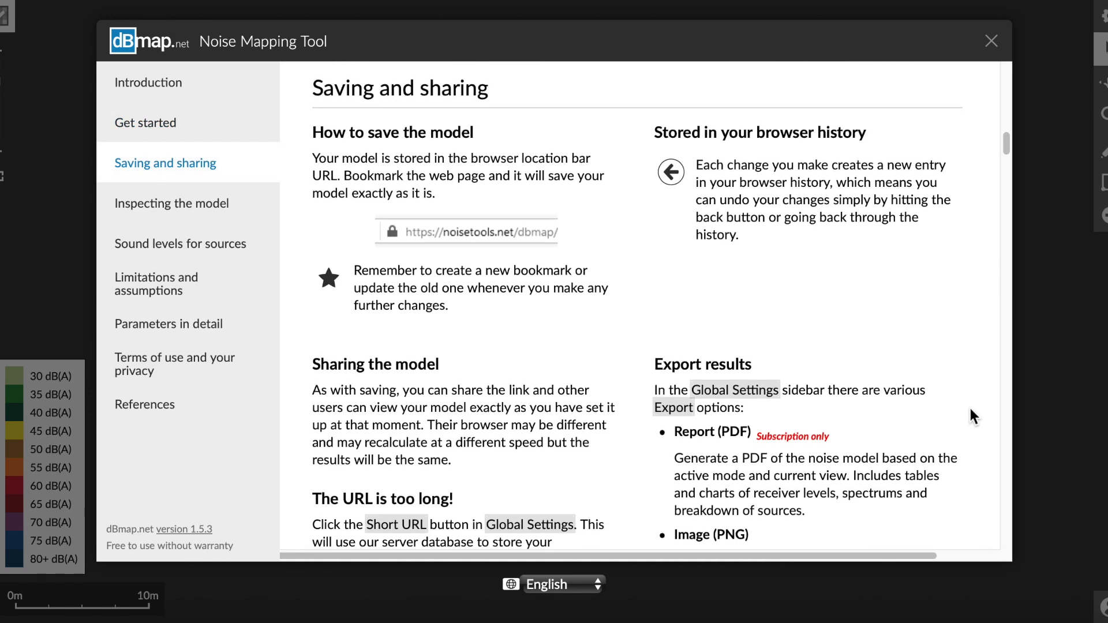
scroll("down", 3)
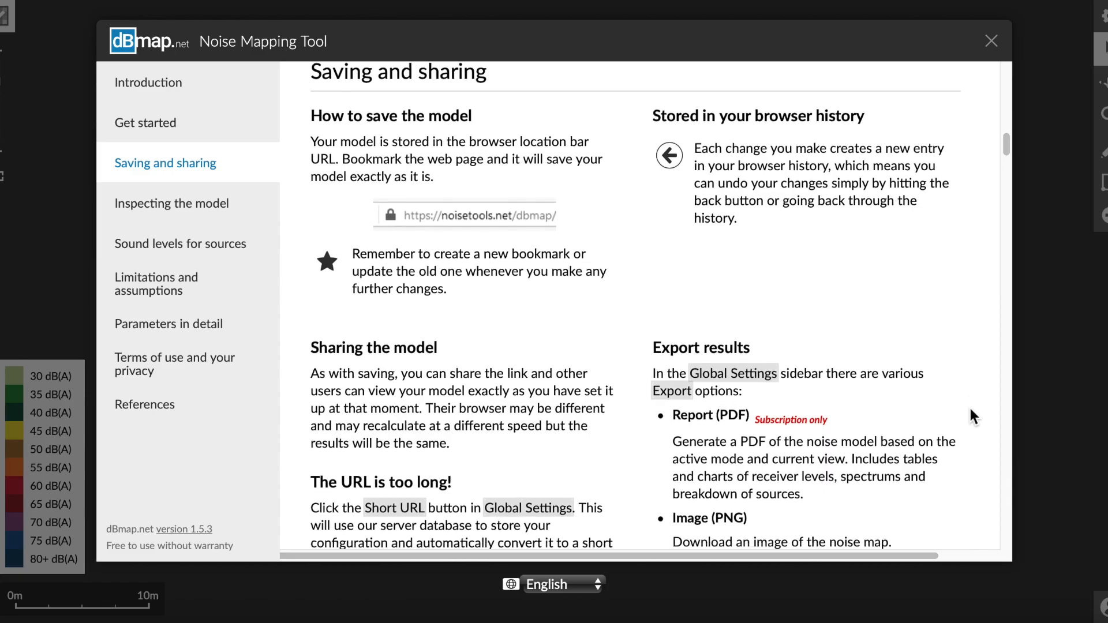
- Close the guide, open global settings, and delete the existing building
left_click(990, 40)
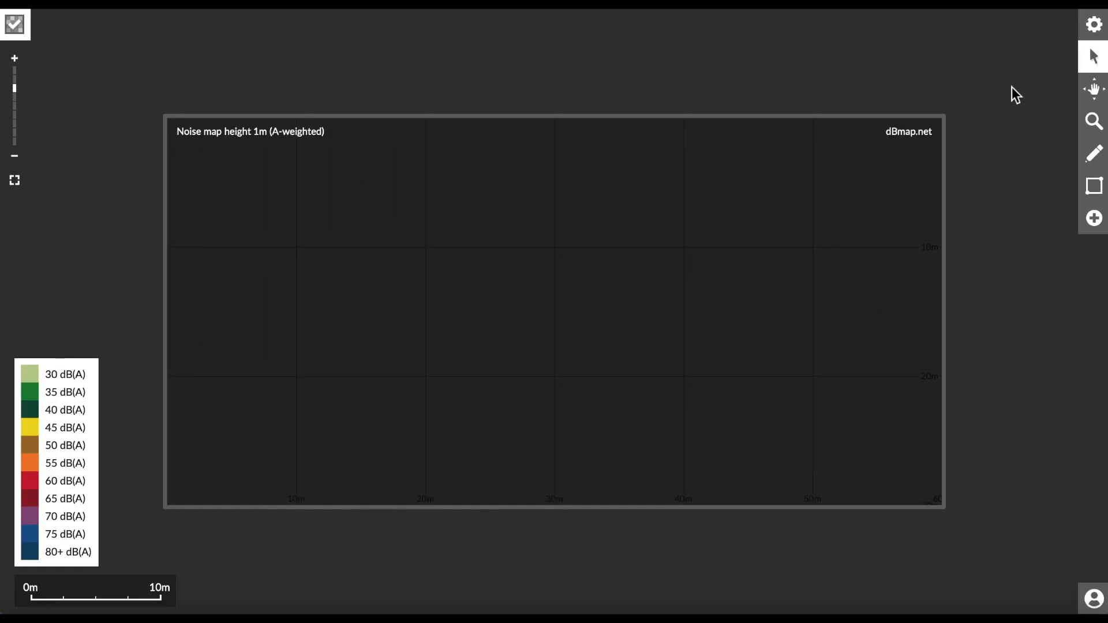
mouse_move(1093, 46)
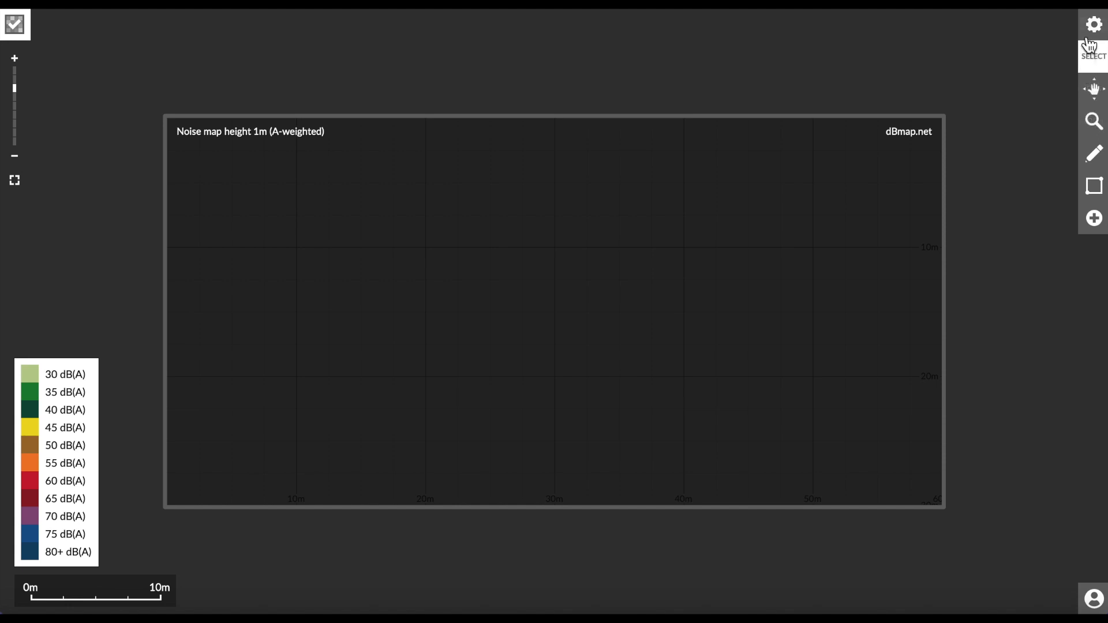
mouse_move(1094, 22)
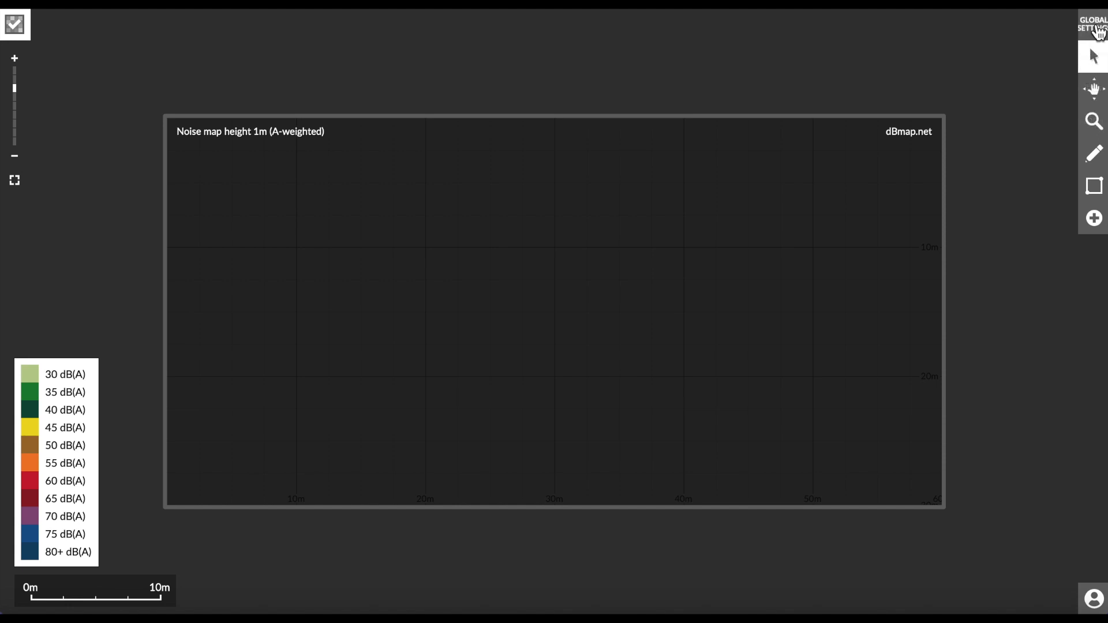
left_click(1094, 18)
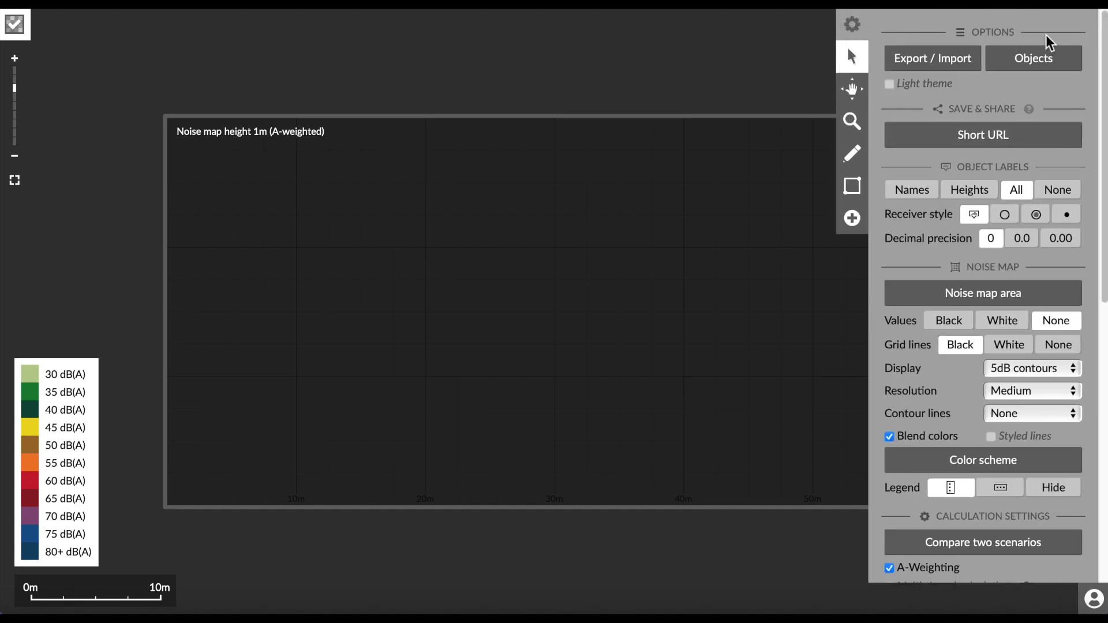
mouse_move(852, 56)
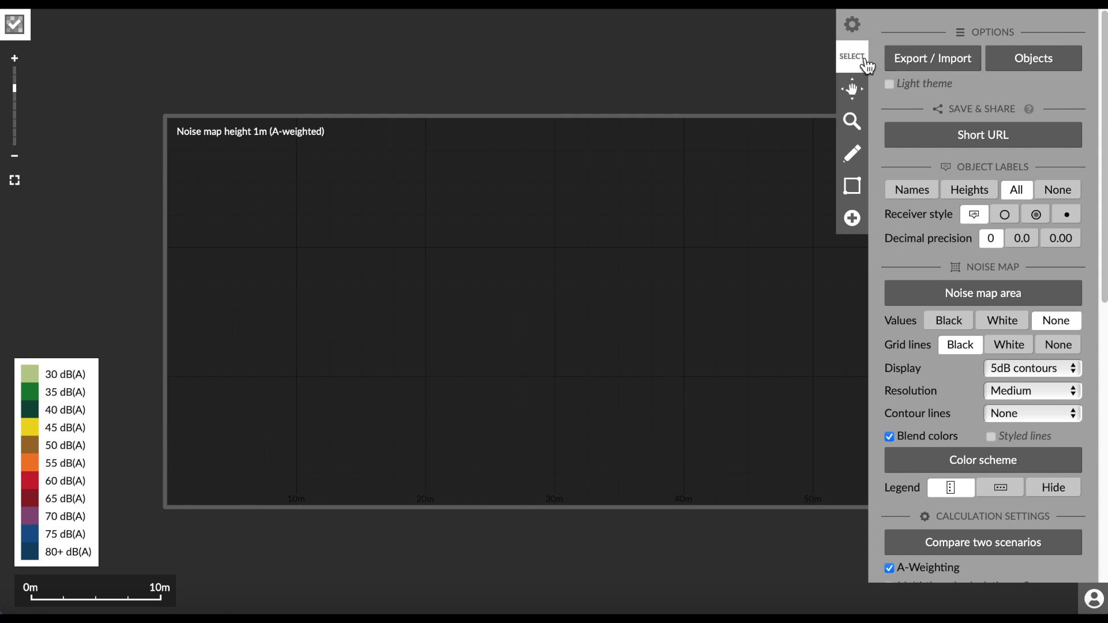
mouse_move(829, 41)
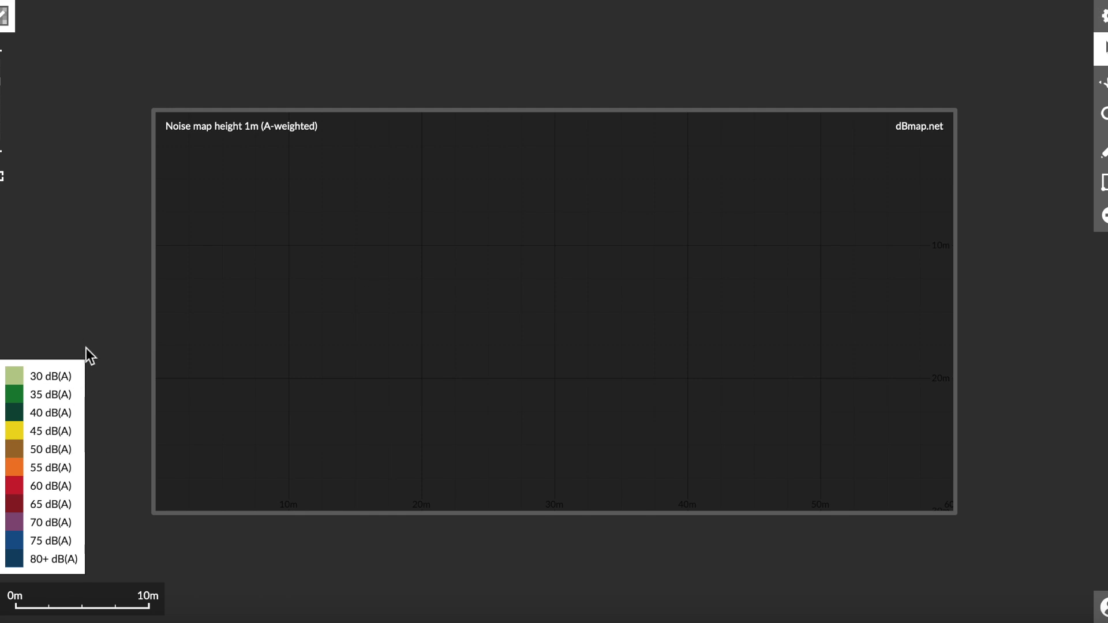
mouse_move(113, 573)
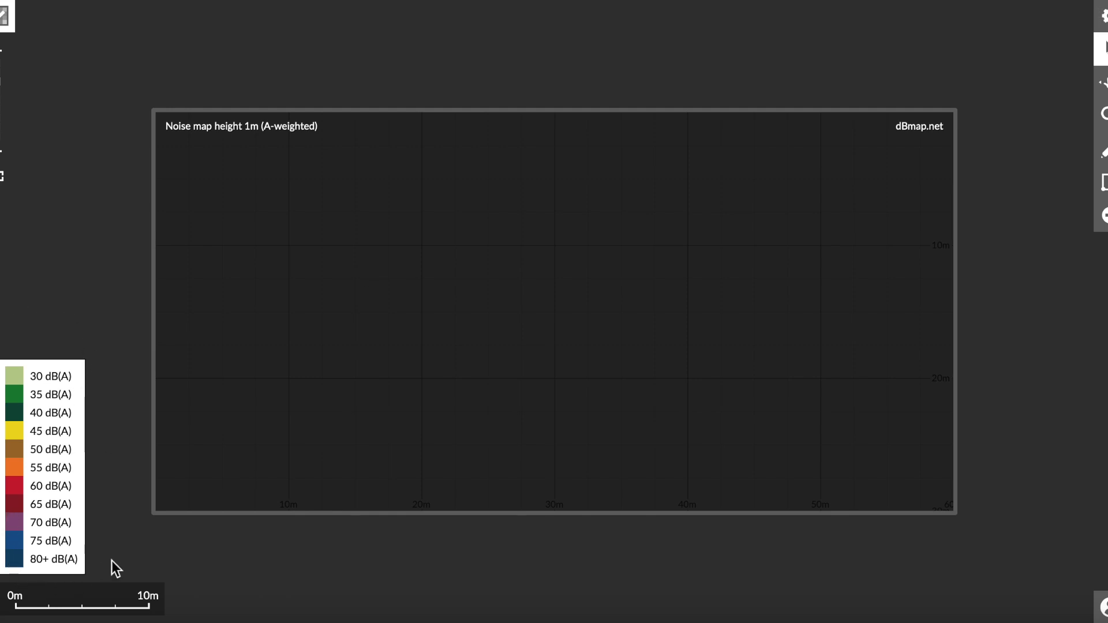
mouse_move(740, 178)
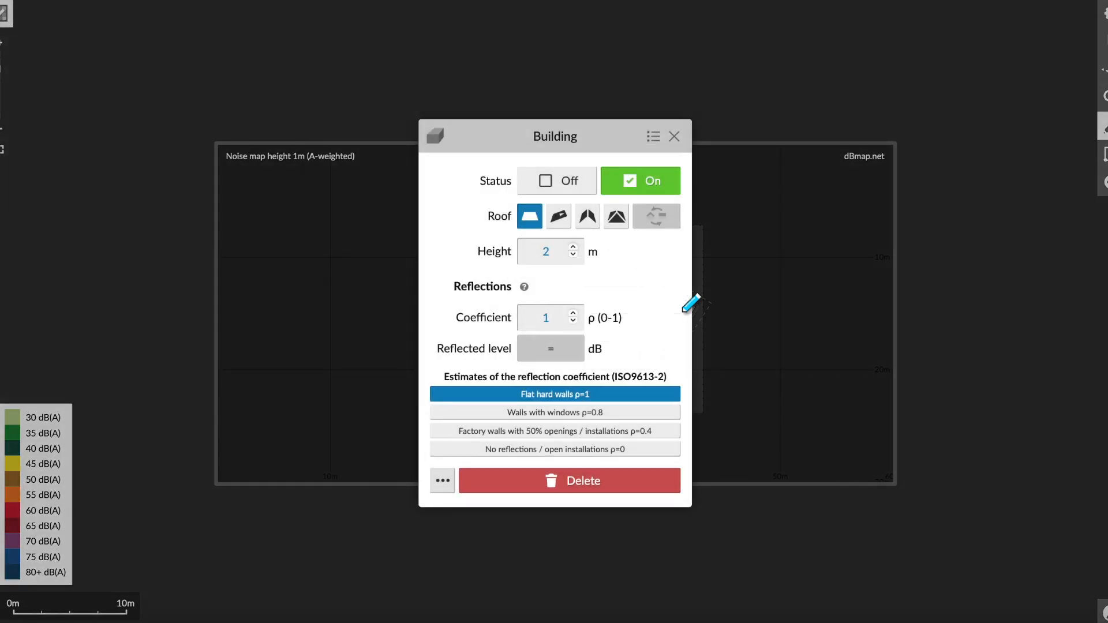
left_click(674, 136)
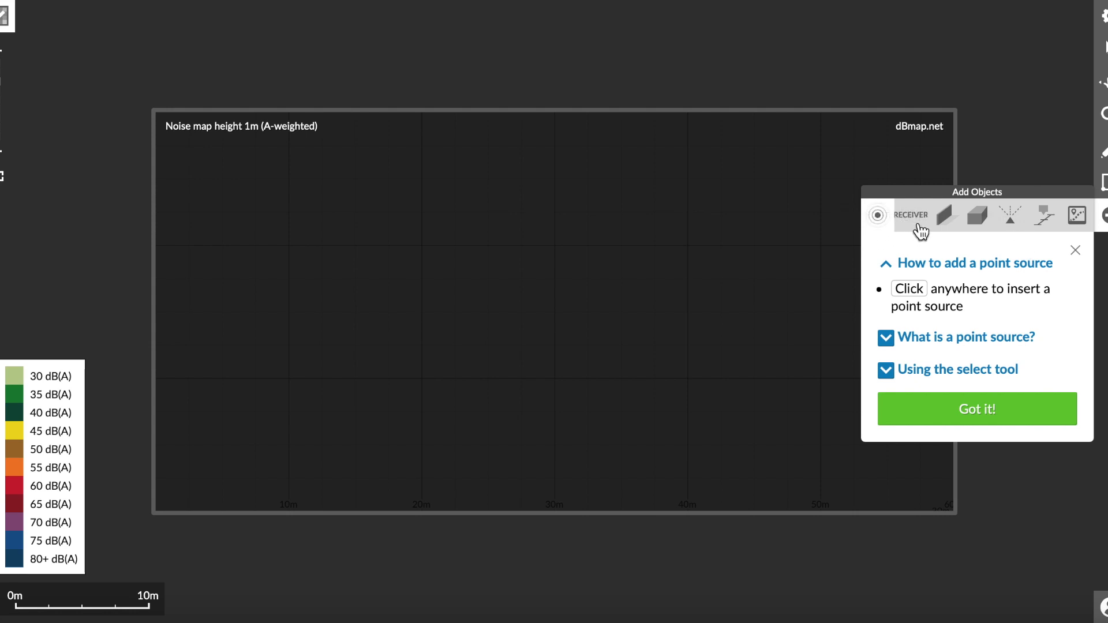
mouse_move(984, 230)
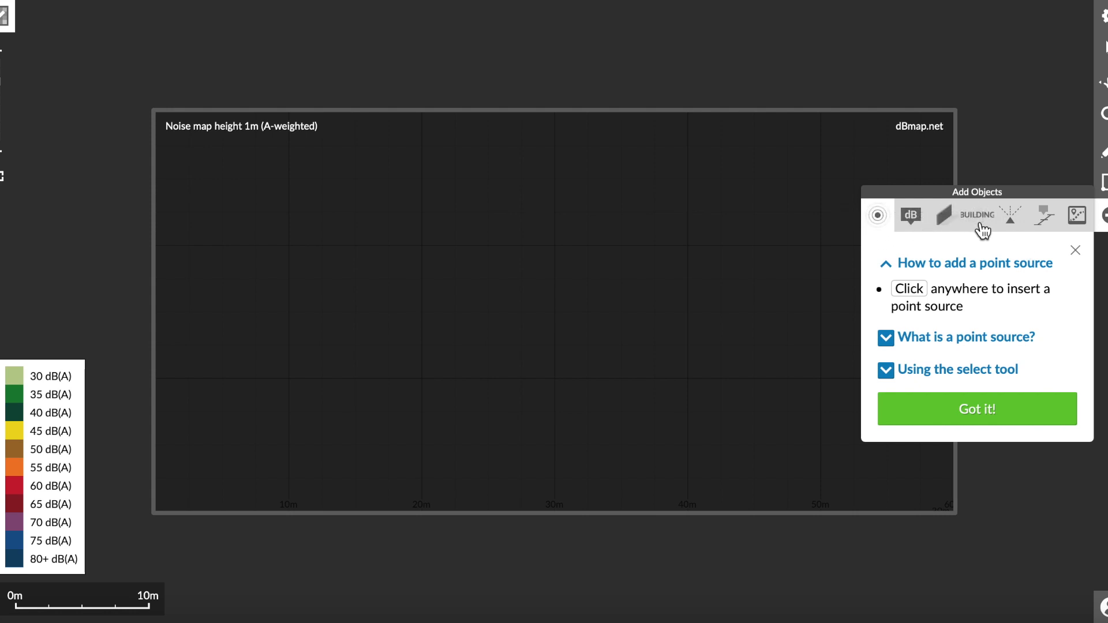
- Draw a pitched-roof building 7 m at eaves, 8.1 m ridge, then a second beside it
left_click(1076, 215)
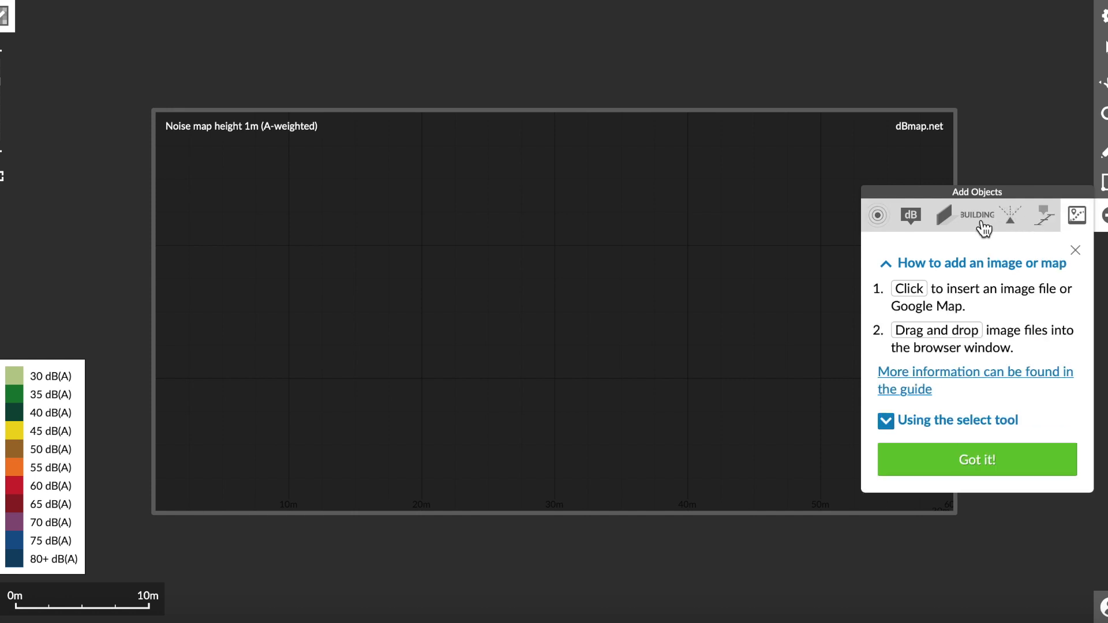
left_click(977, 215)
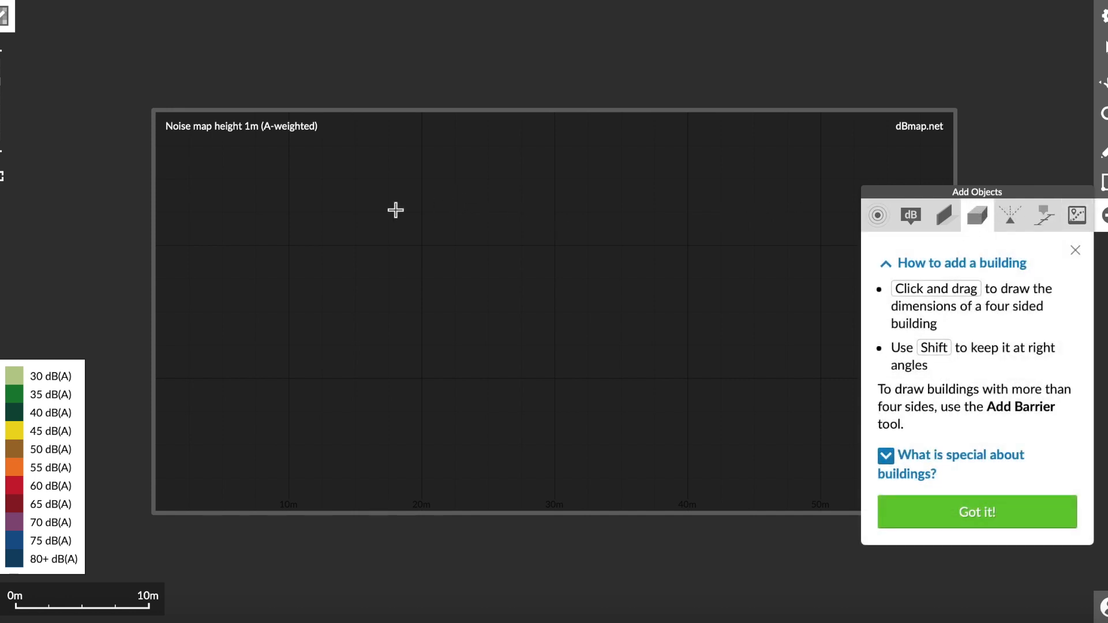
left_click_drag(209, 177, 209, 297)
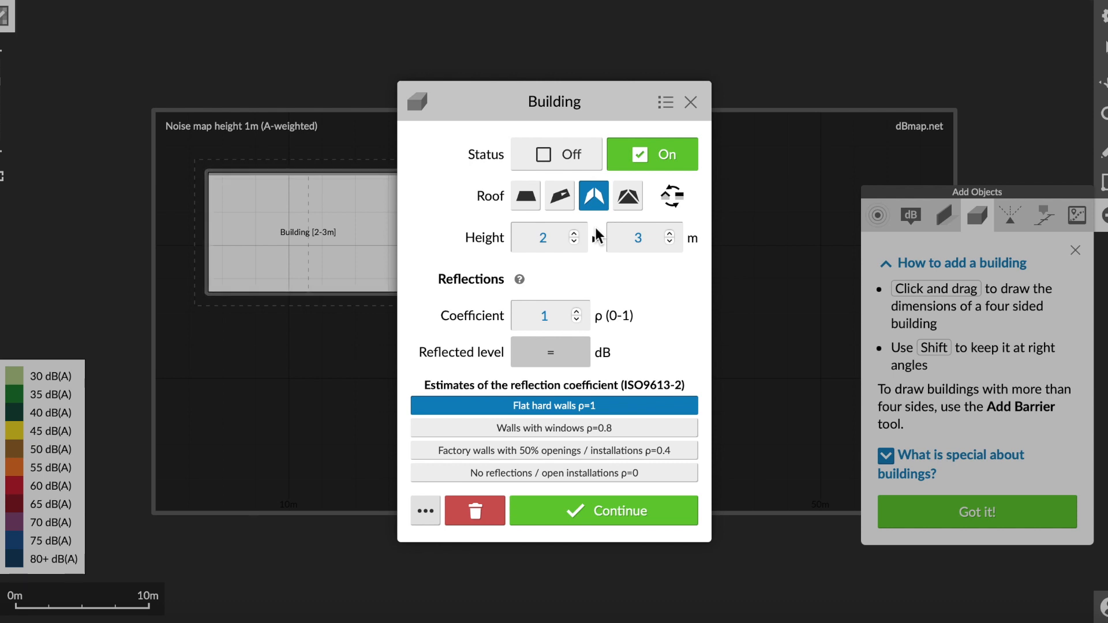
mouse_move(604, 237)
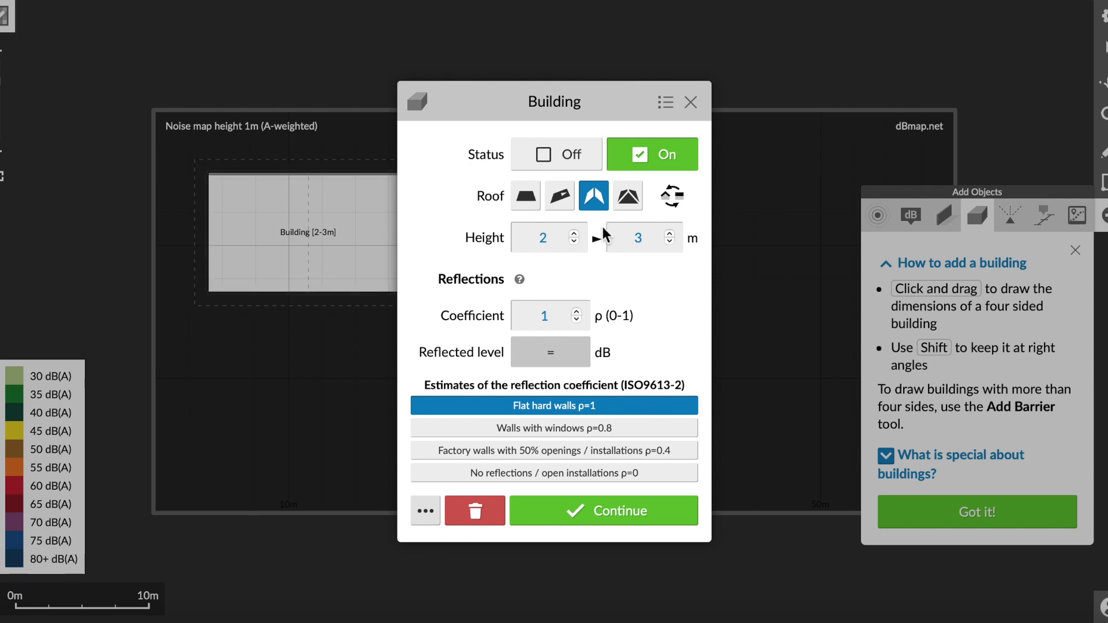
type("7")
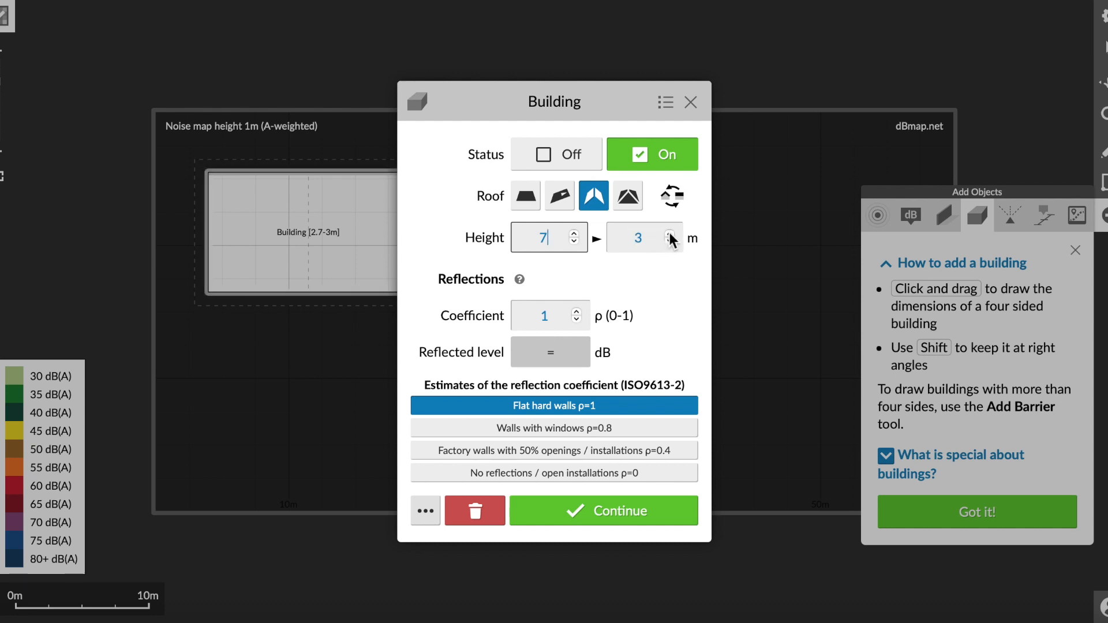
left_click(665, 234)
type("8.1")
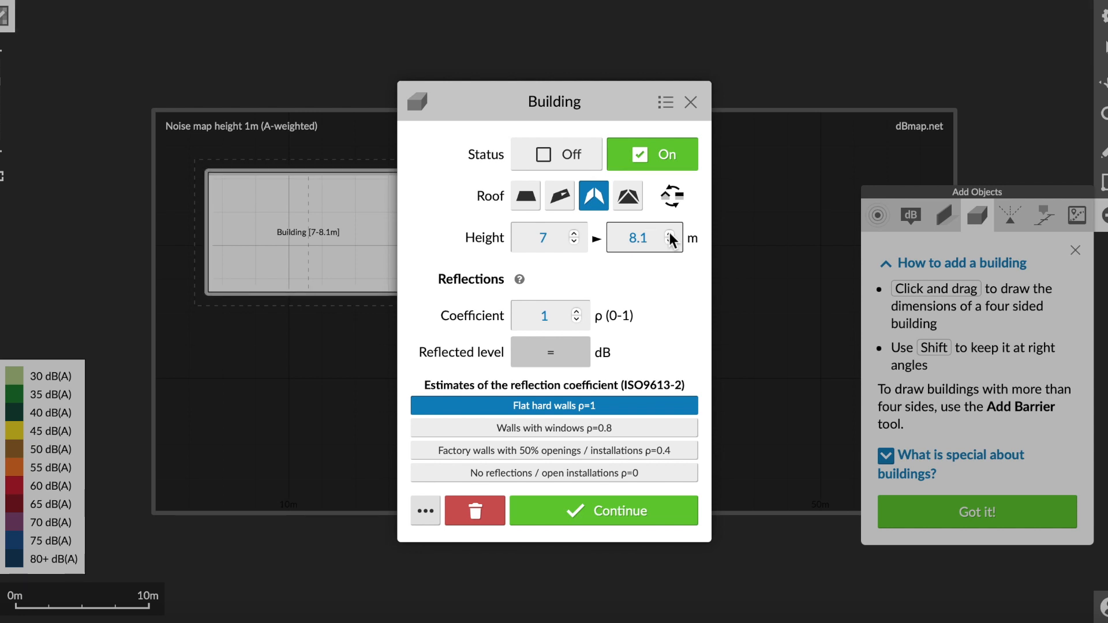
left_click(604, 511)
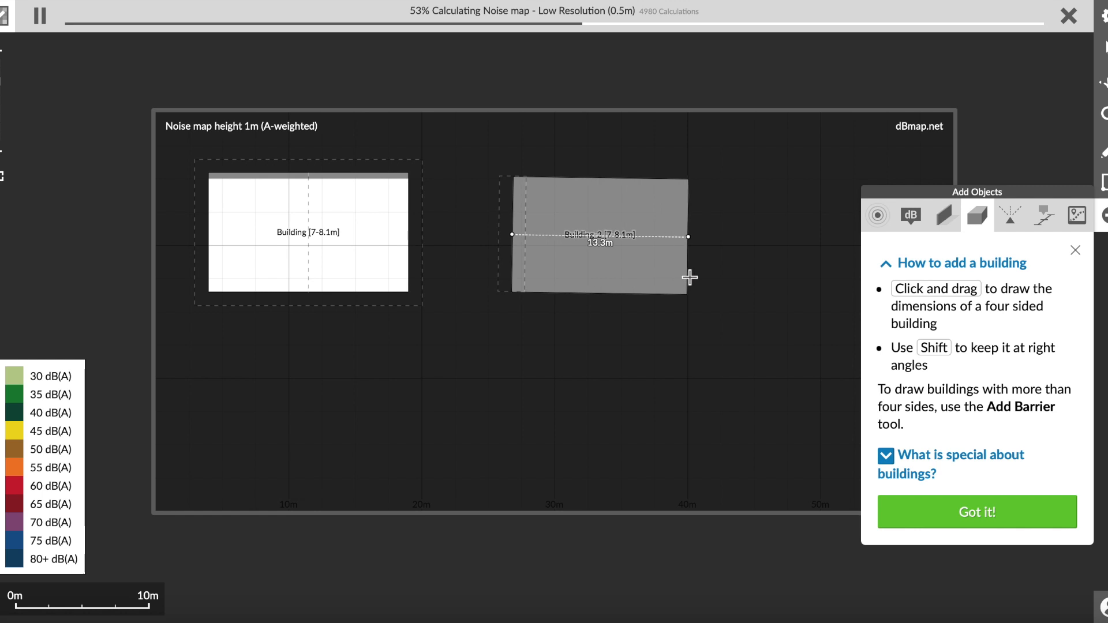
left_click_drag(688, 277, 699, 278)
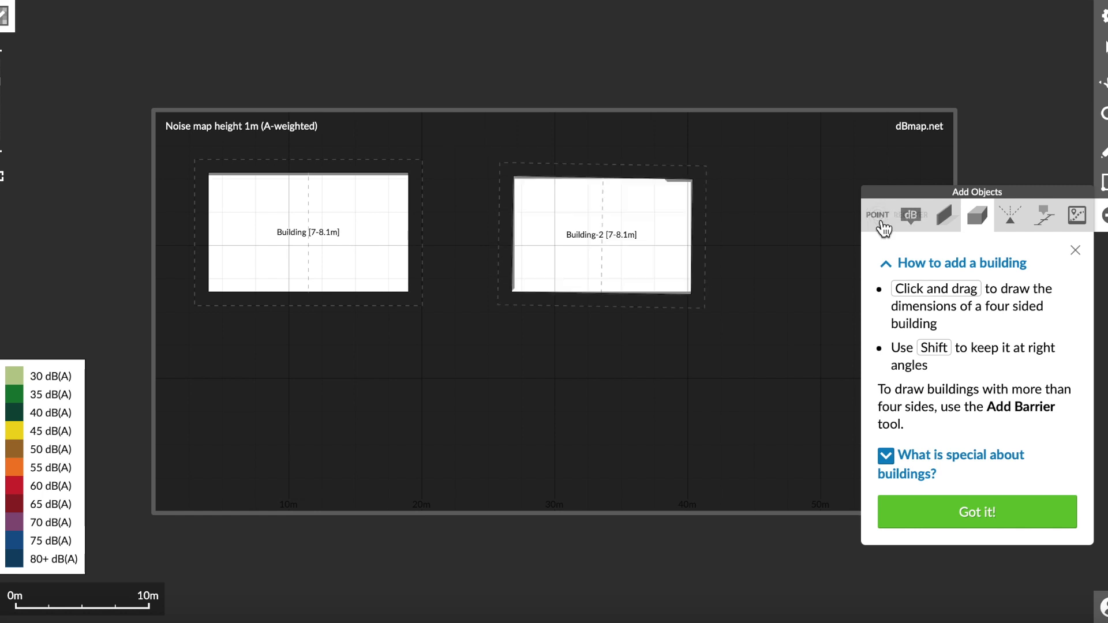
- Place Point-2 just outside the first building's right edge (100 dB, 500 Hz, 1 m)
left_click(877, 215)
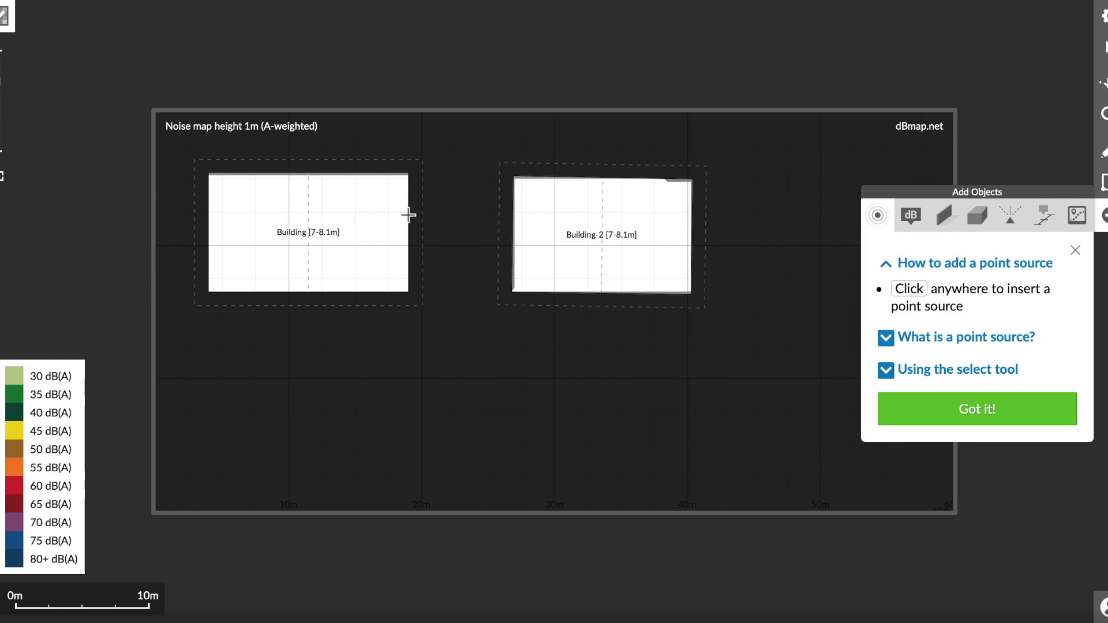
left_click(407, 215)
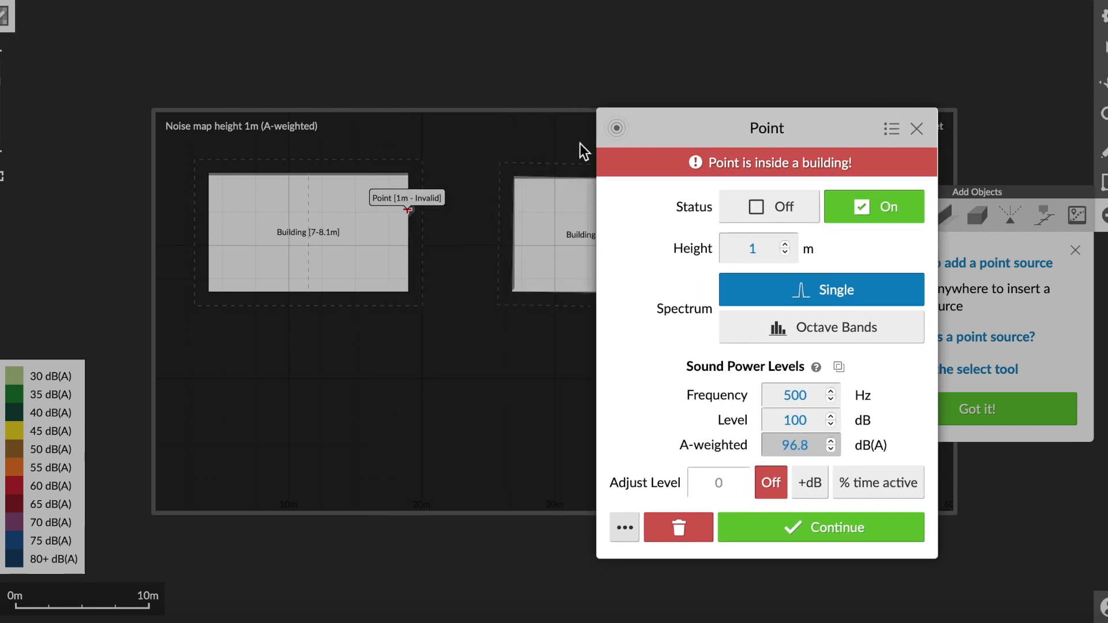
mouse_move(413, 212)
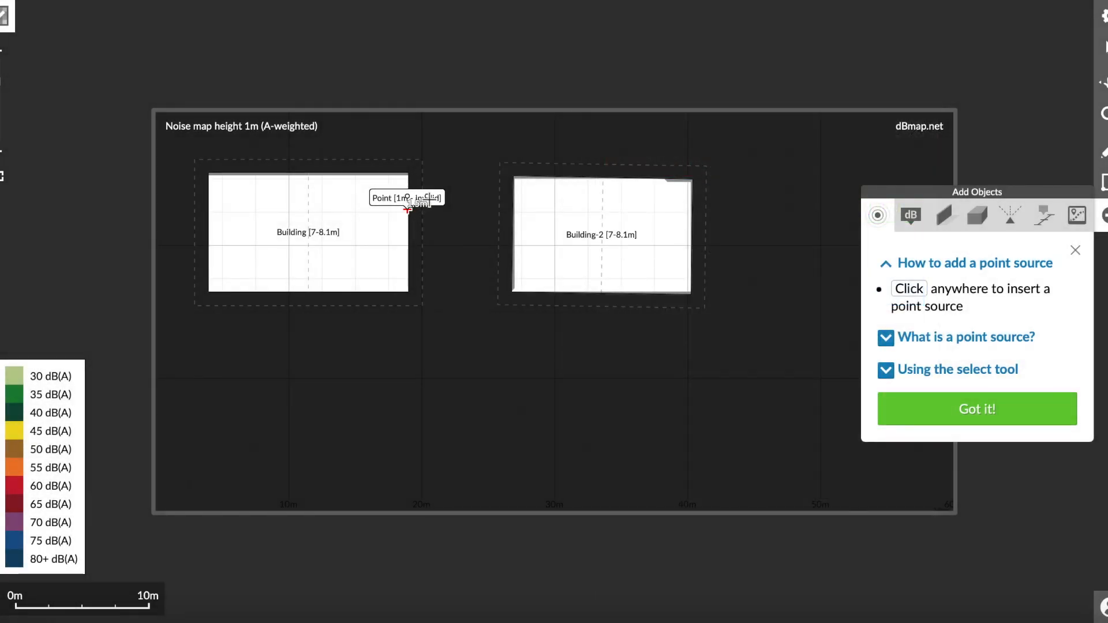
left_click(406, 210)
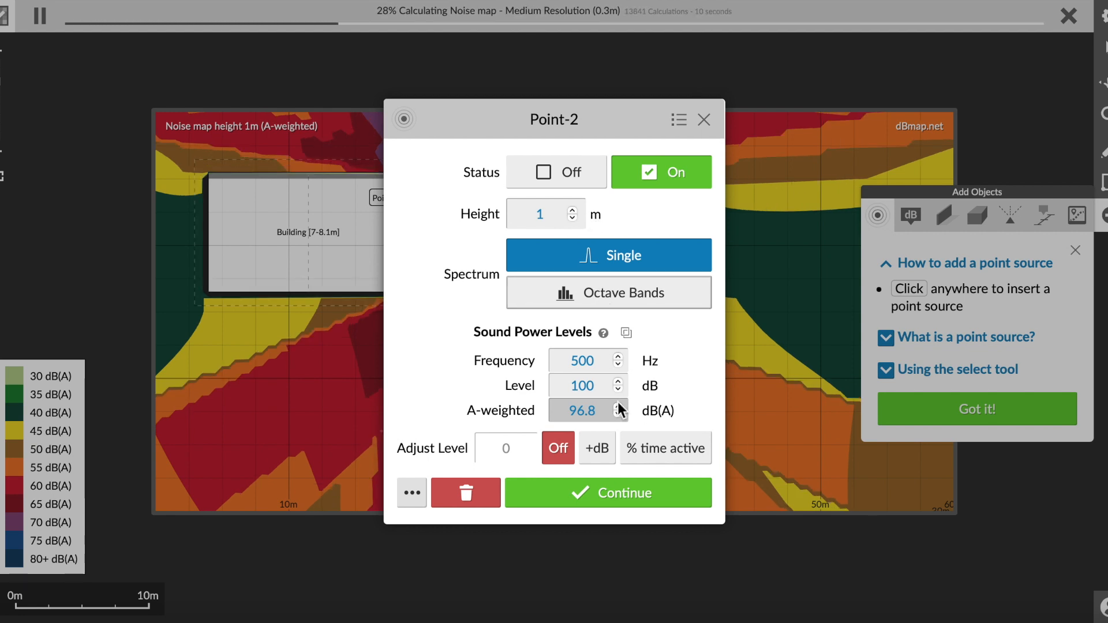
mouse_move(664, 431)
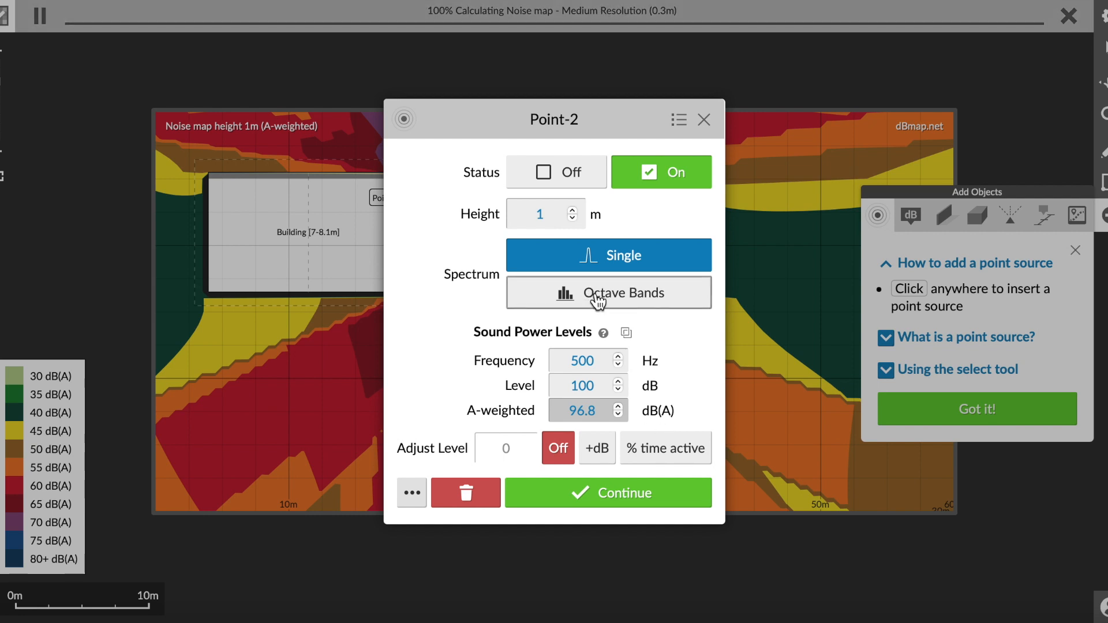
- Assign the backhoe hydraulic breaker octave-band spectrum from the Sources Library
left_click(609, 293)
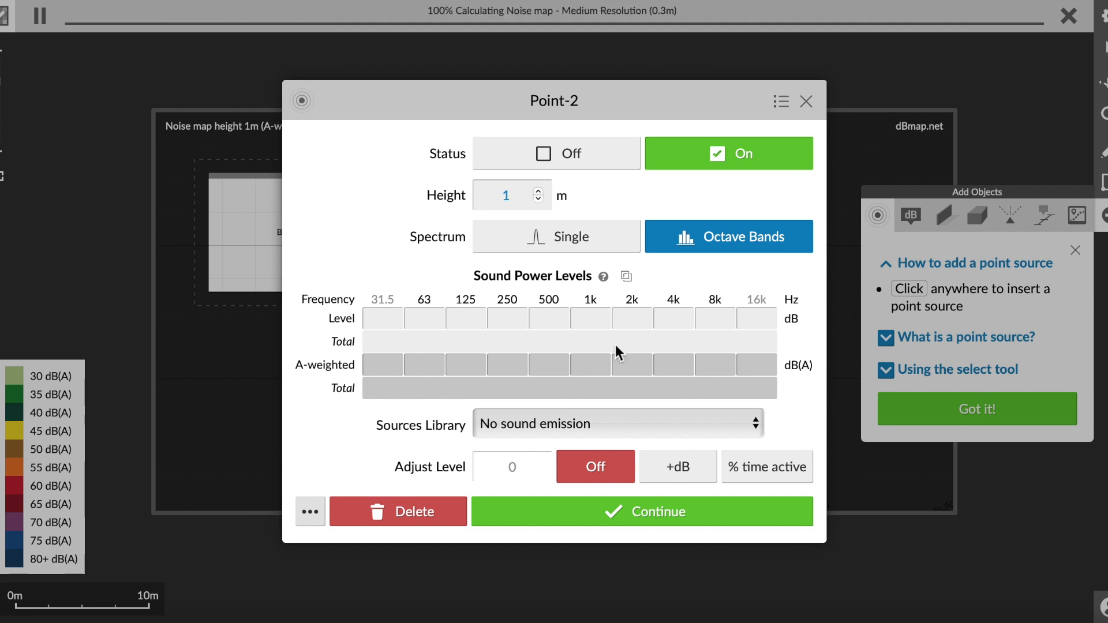
left_click(618, 423)
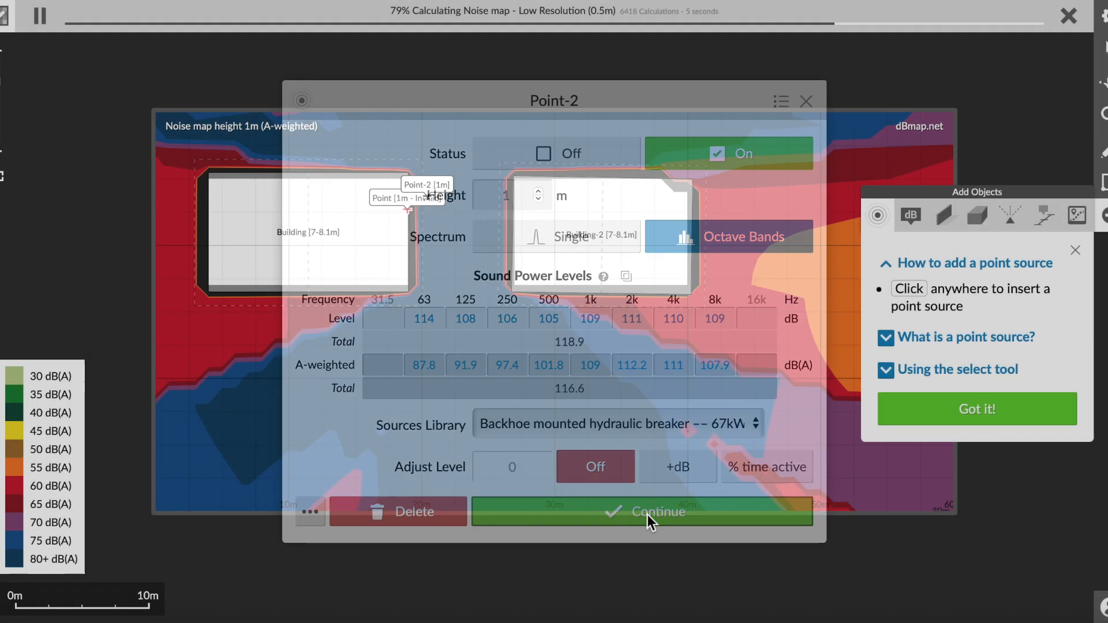
left_click(658, 512)
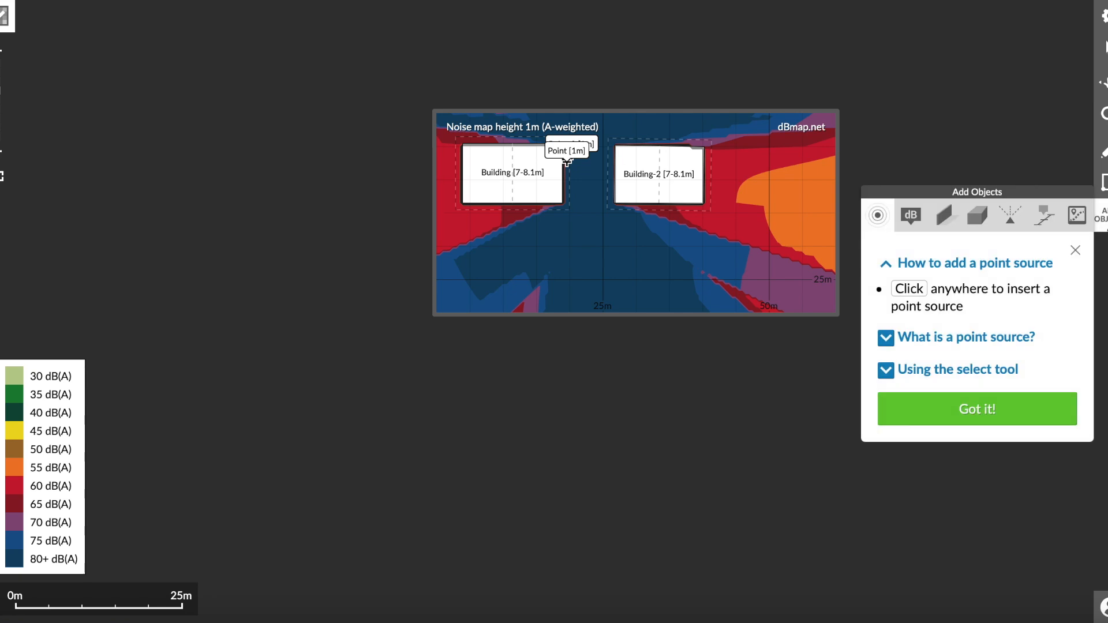
mouse_move(958, 220)
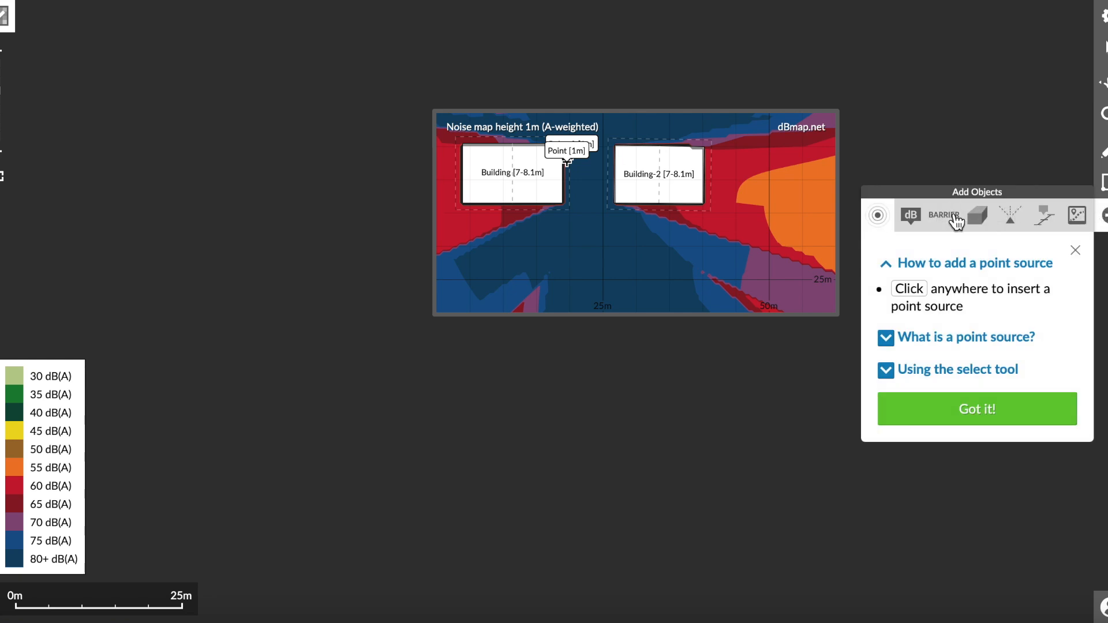
- Draw a 7 m barrier between the buildings, confirm it, and toggle it Off
left_click(945, 216)
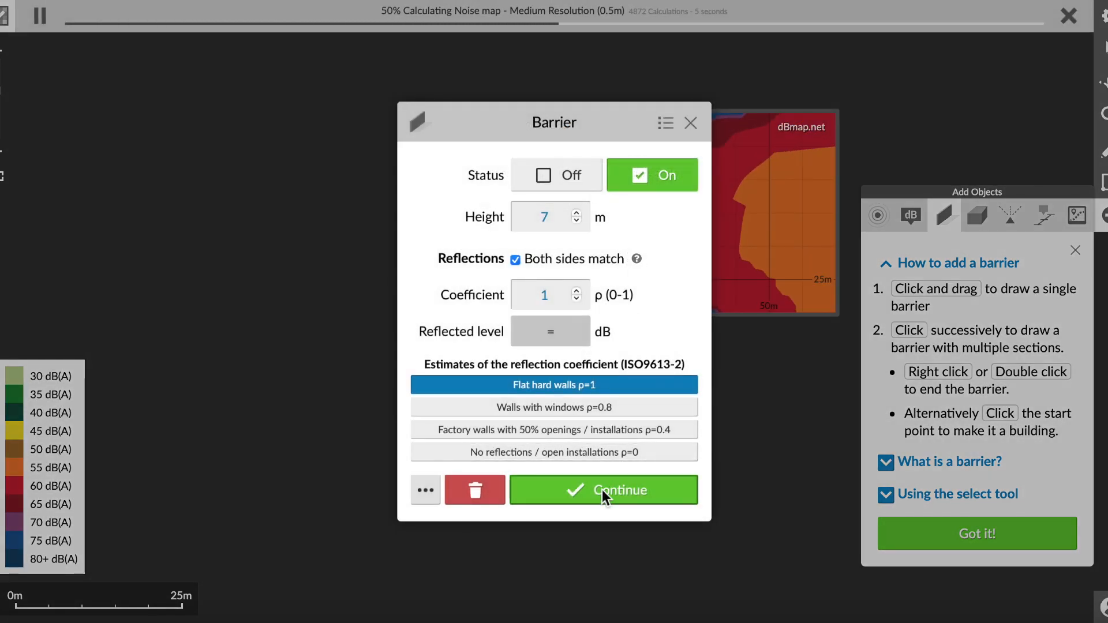
left_click(604, 491)
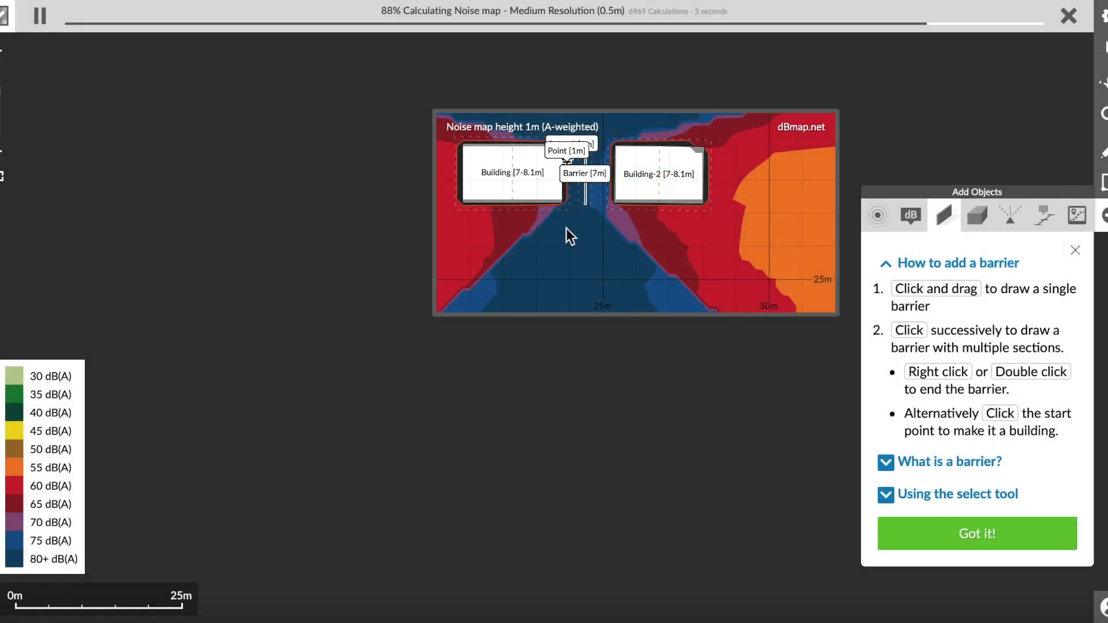
left_click(977, 534)
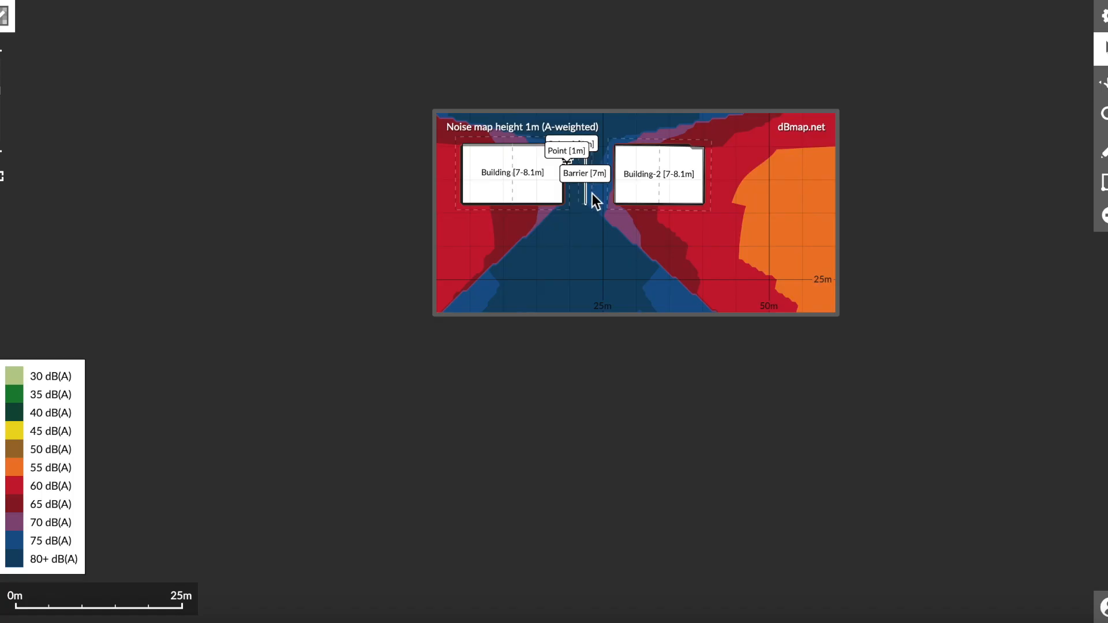
left_click(585, 173)
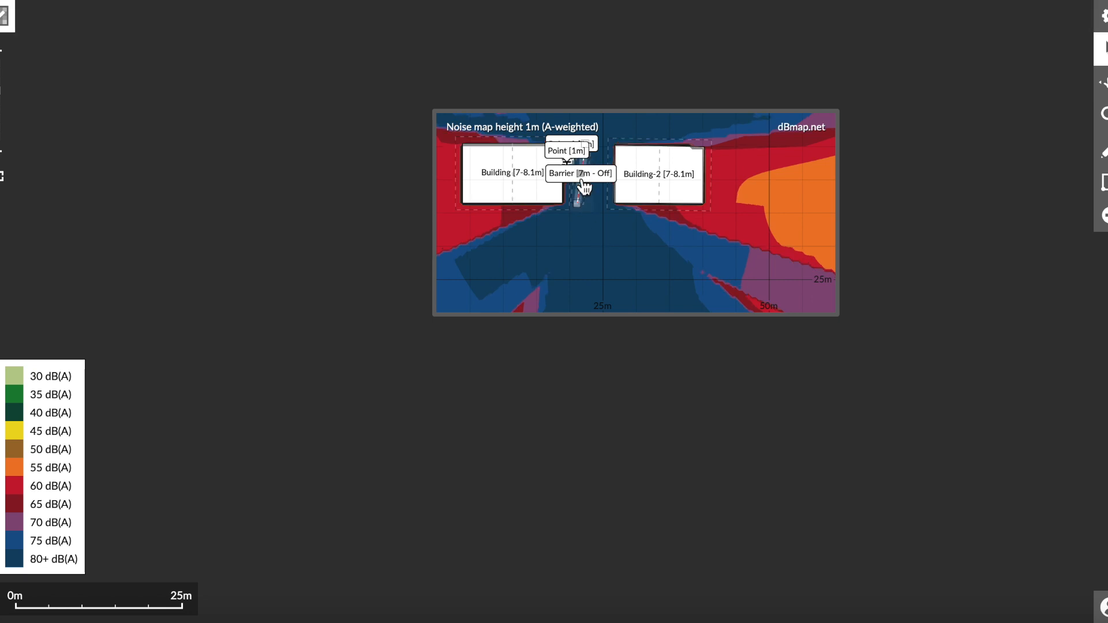
- Edit the barrier's reflection coefficient, set Status to Off, and close the dialog
left_click(582, 173)
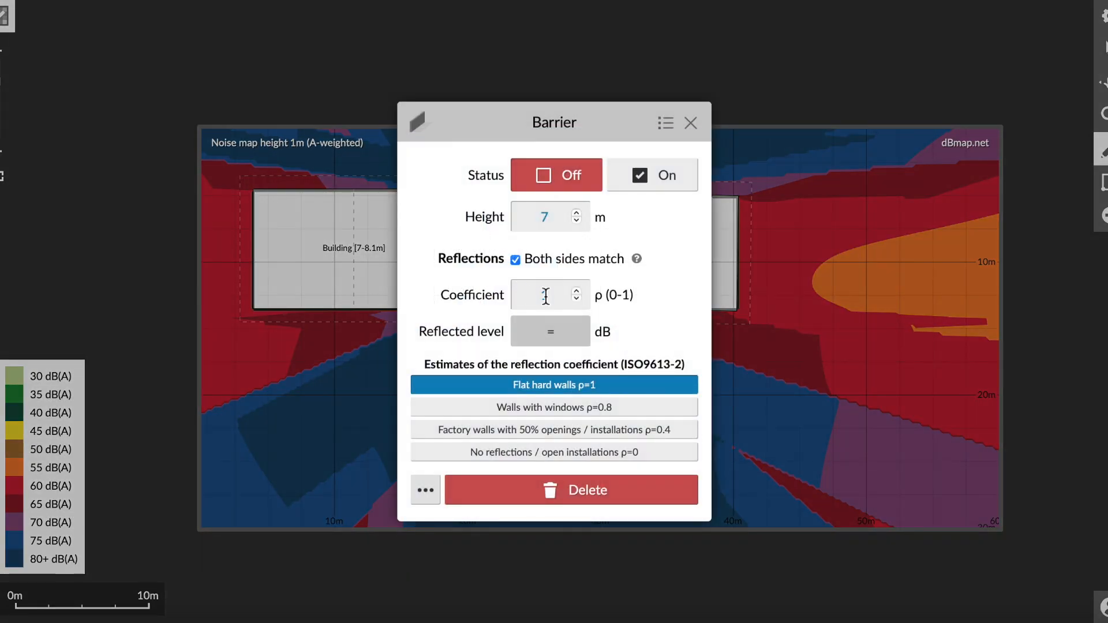
left_click(576, 212)
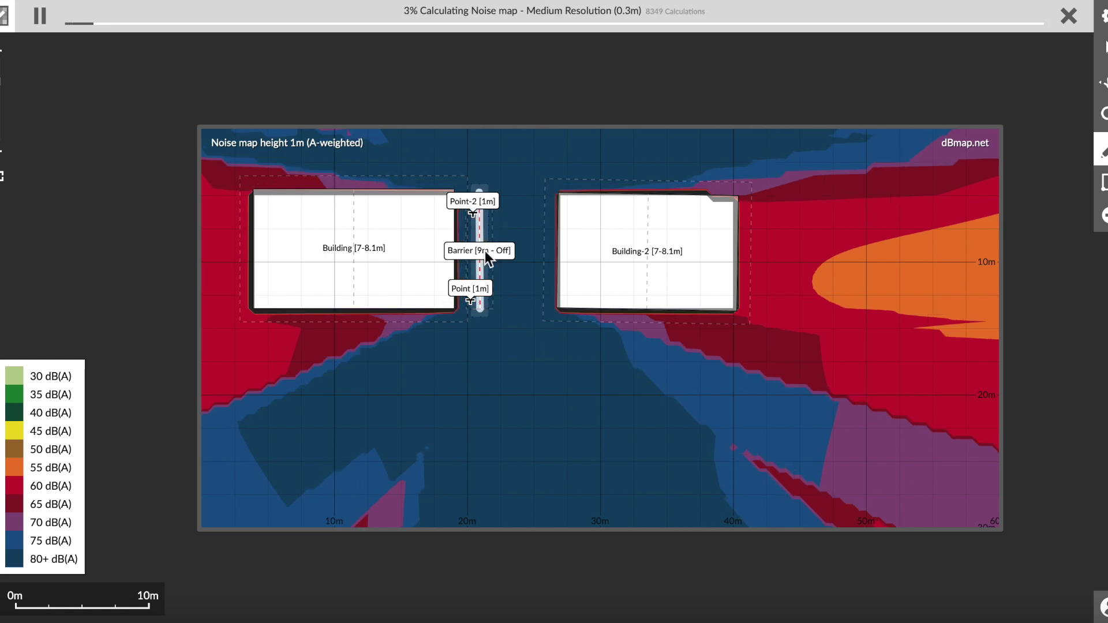
mouse_move(301, 480)
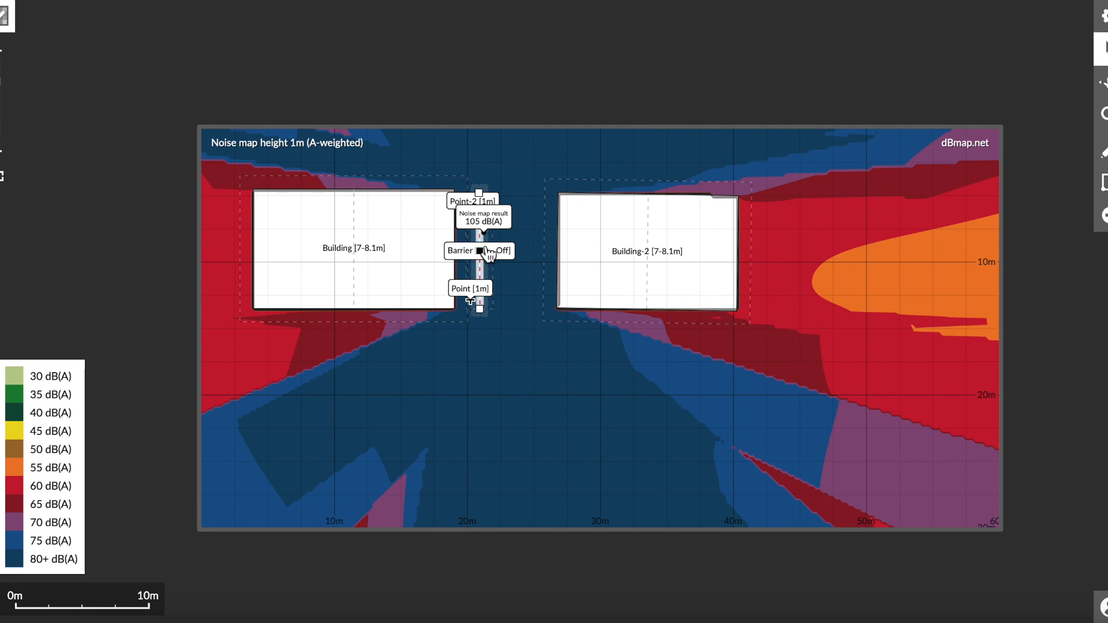
left_click(499, 251)
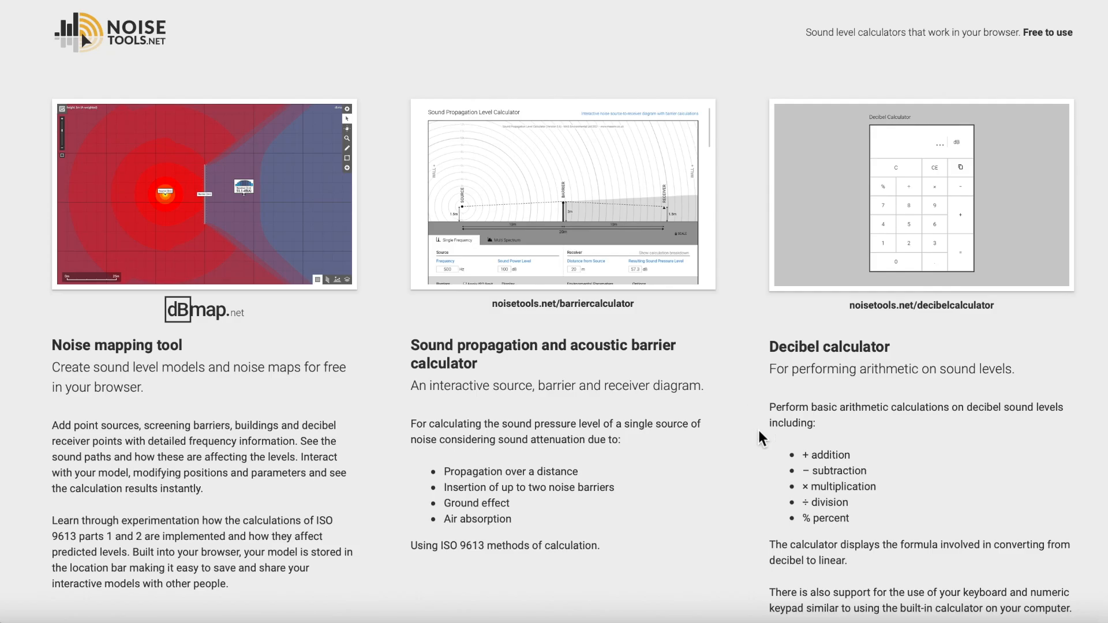
- Open the barrier calculator from the home page and scroll through its settings
scroll("down", 3)
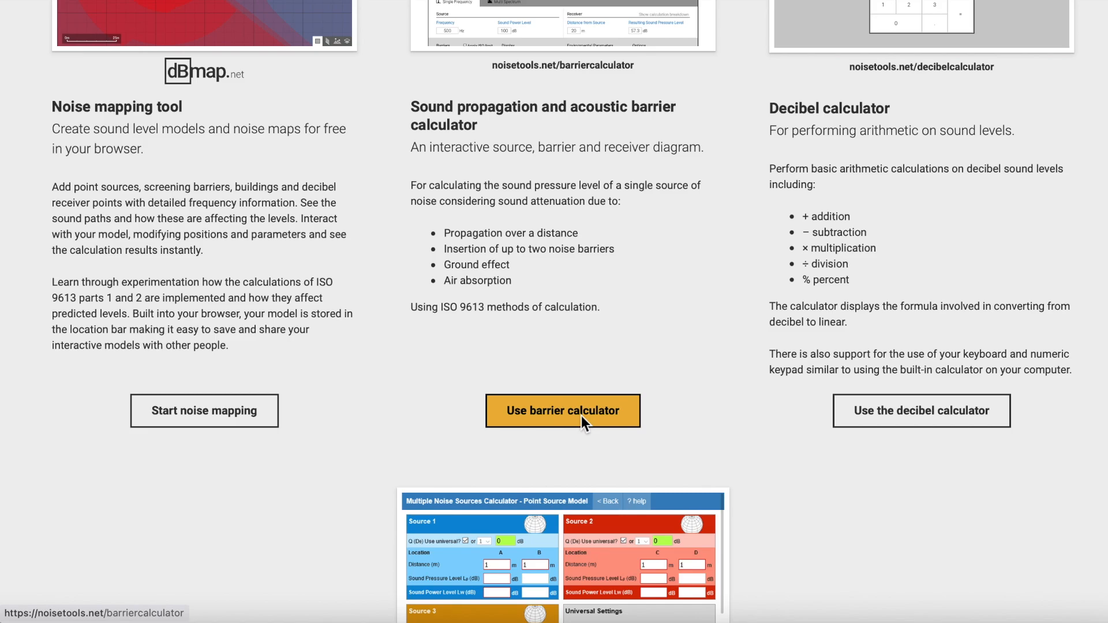
left_click(563, 411)
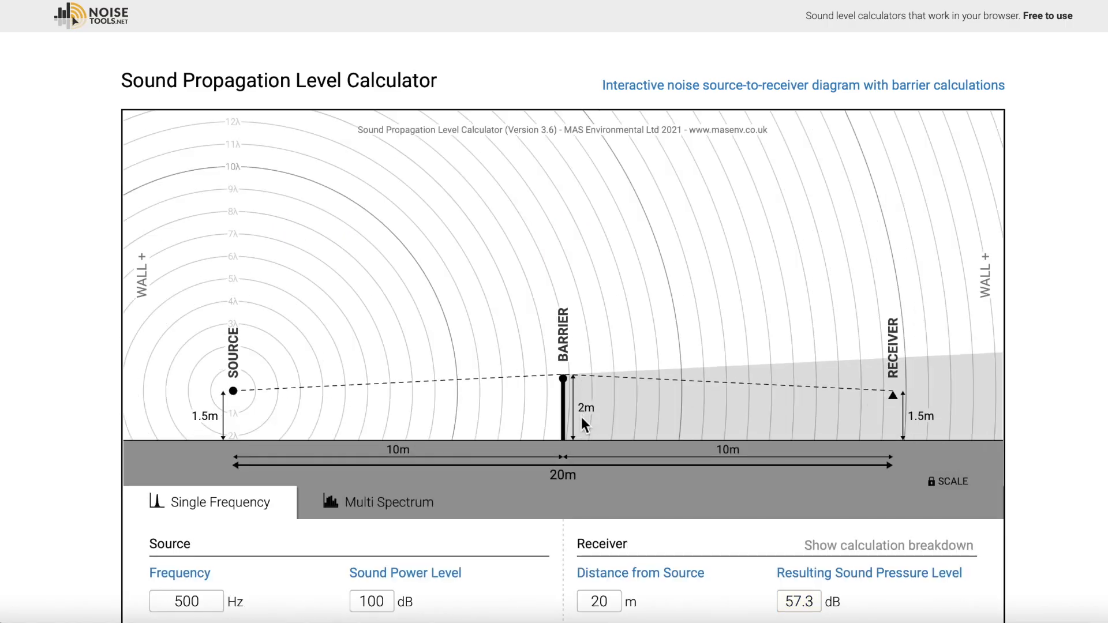
scroll("down", 3)
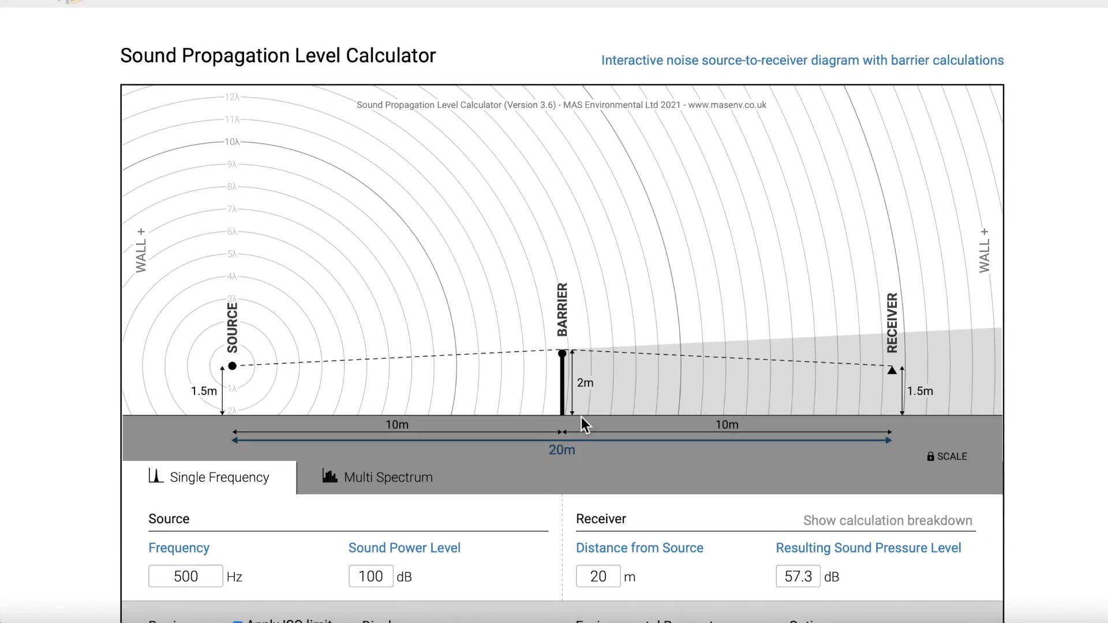
scroll("down", 3)
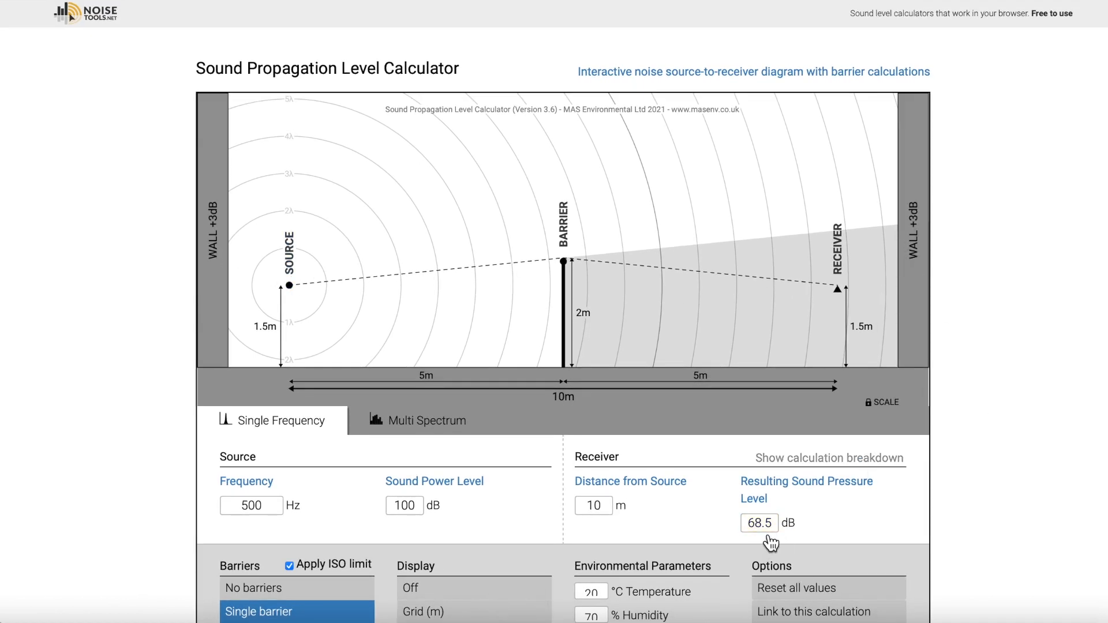
- Adjust the barrier height, ending near 3.2 m, and set the receiver distance to 5 m
left_click_drag(564, 265, 570, 287)
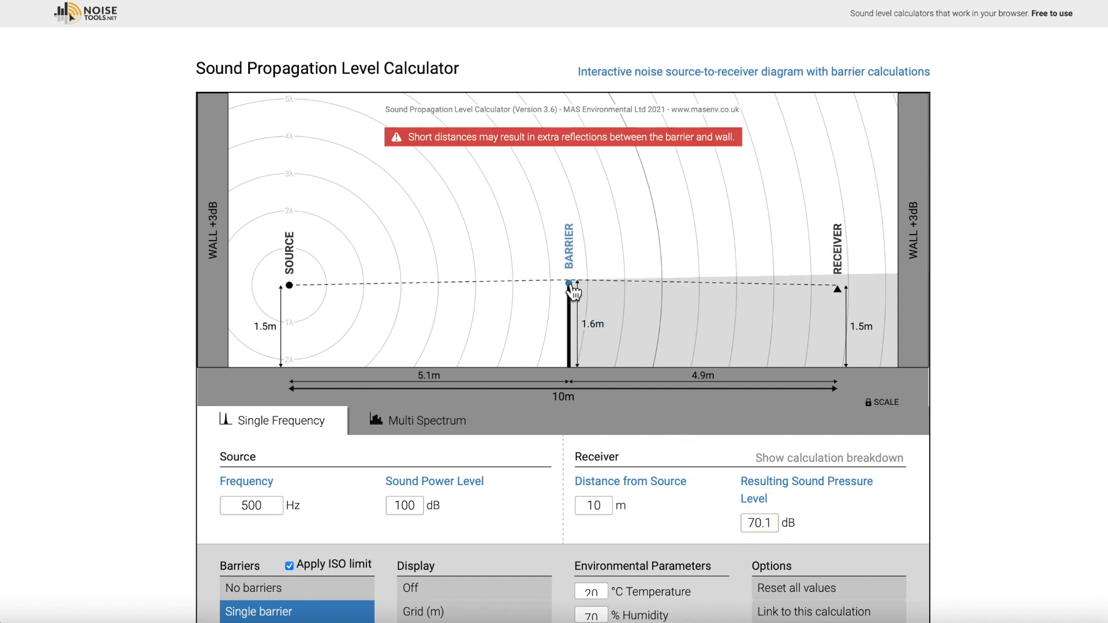
left_click_drag(571, 286, 571, 308)
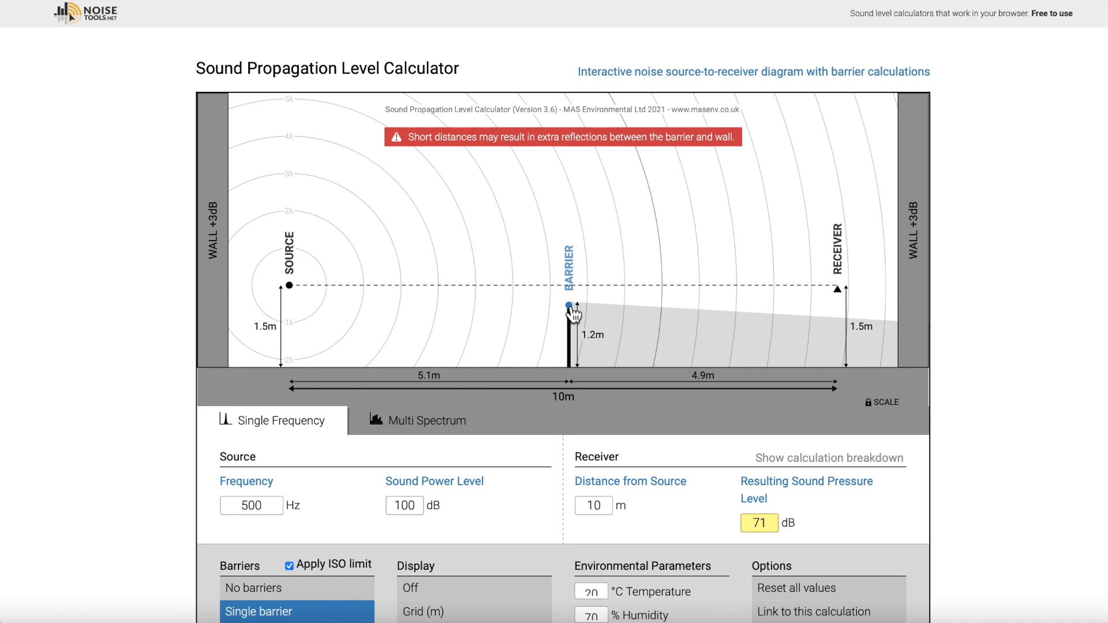
left_click_drag(573, 306, 573, 338)
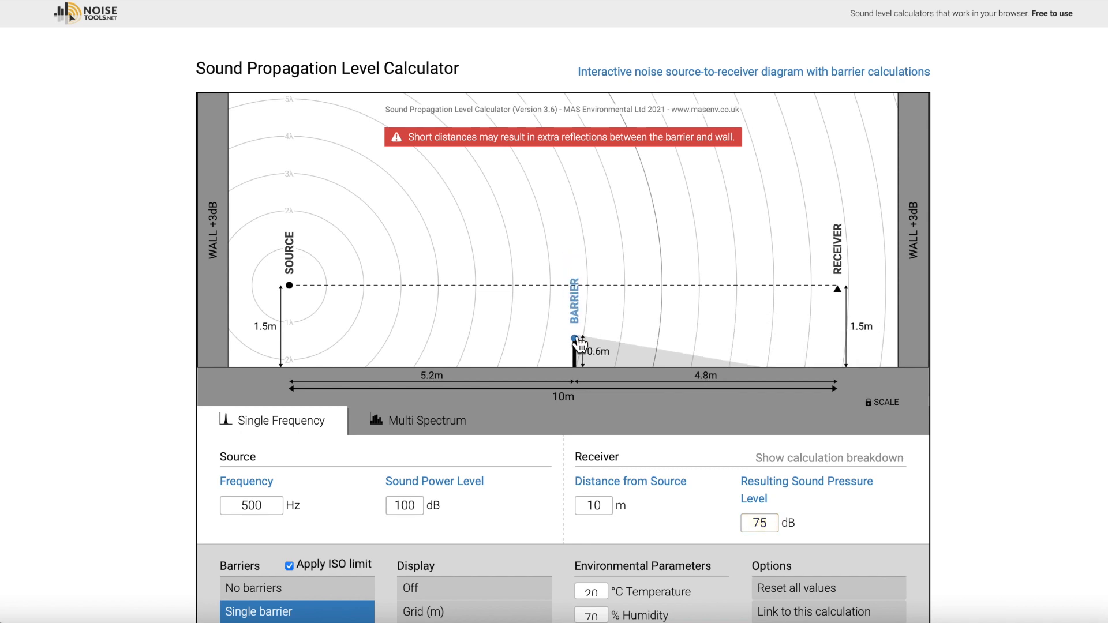
left_click_drag(572, 338, 570, 297)
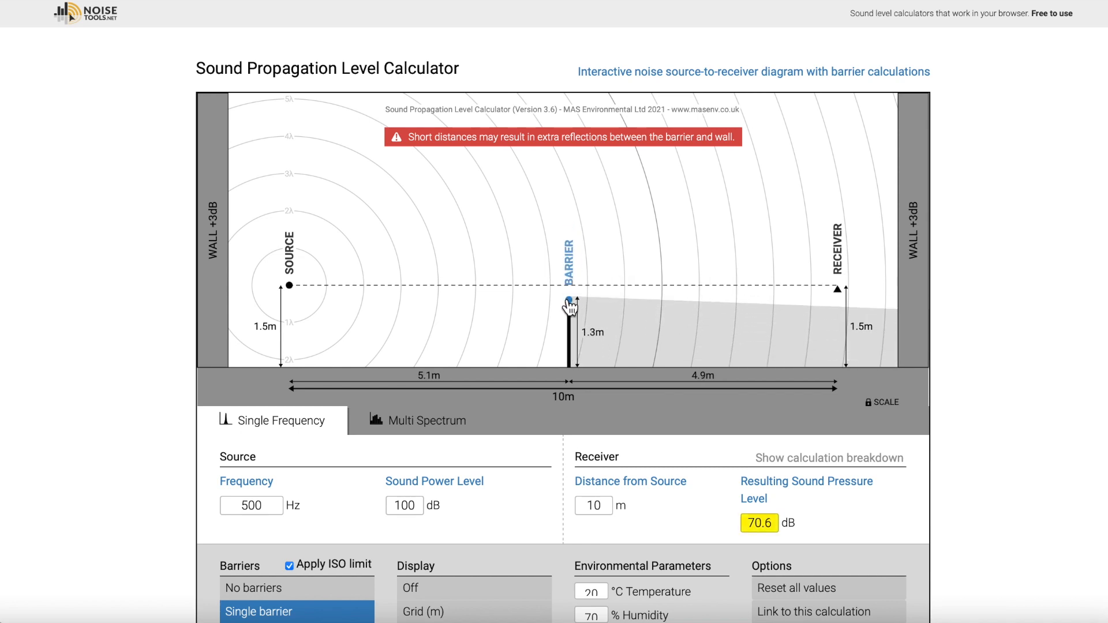
left_click_drag(570, 299, 575, 359)
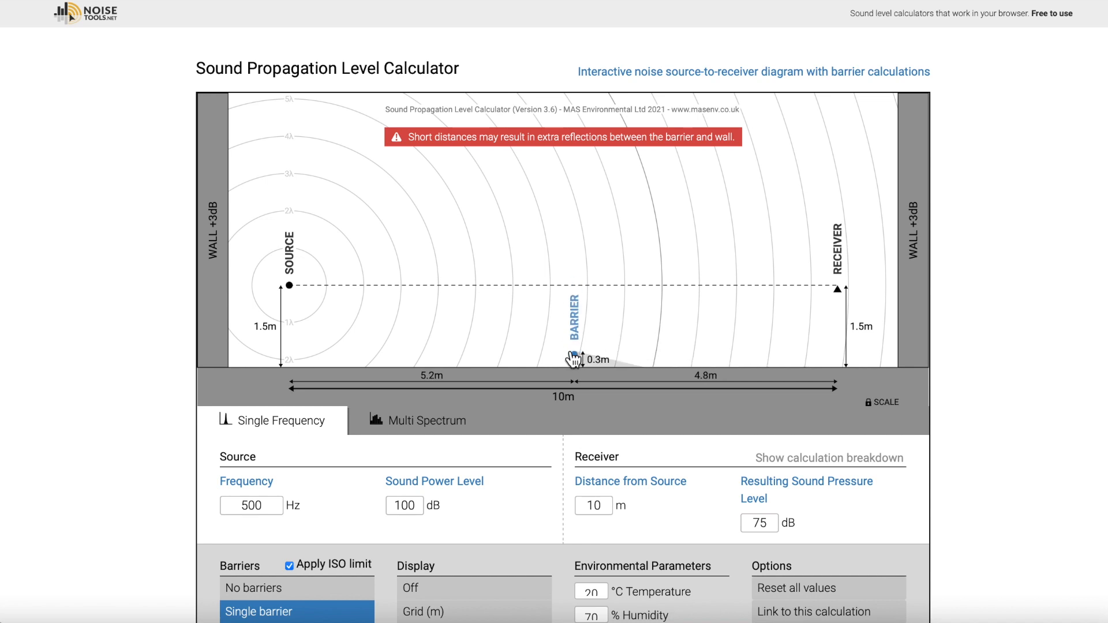
left_click_drag(571, 356, 570, 238)
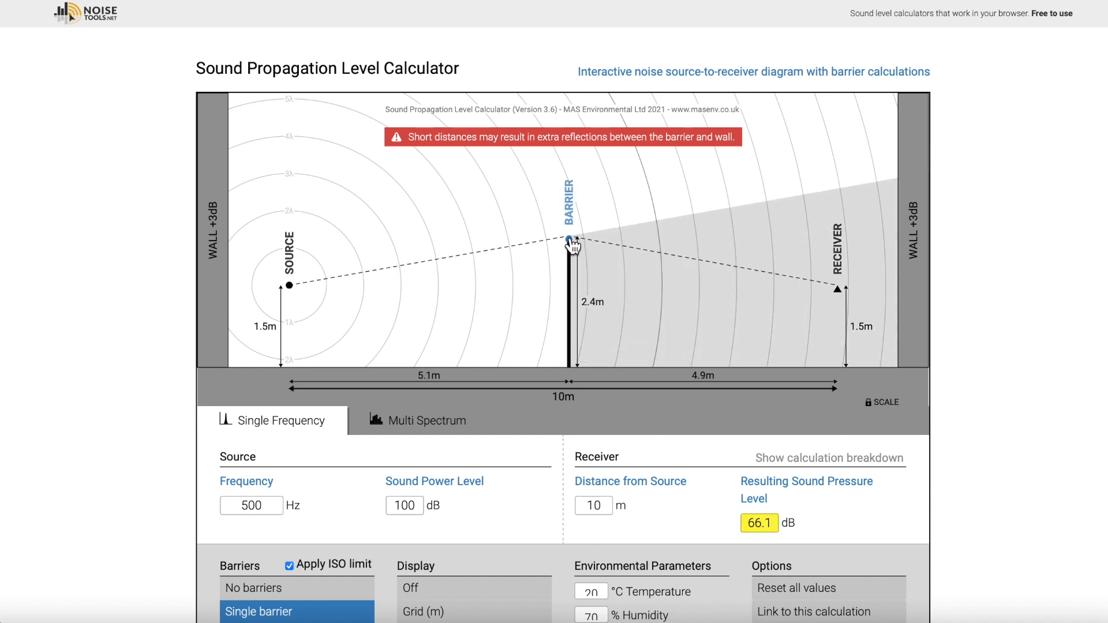
left_click_drag(570, 238, 575, 223)
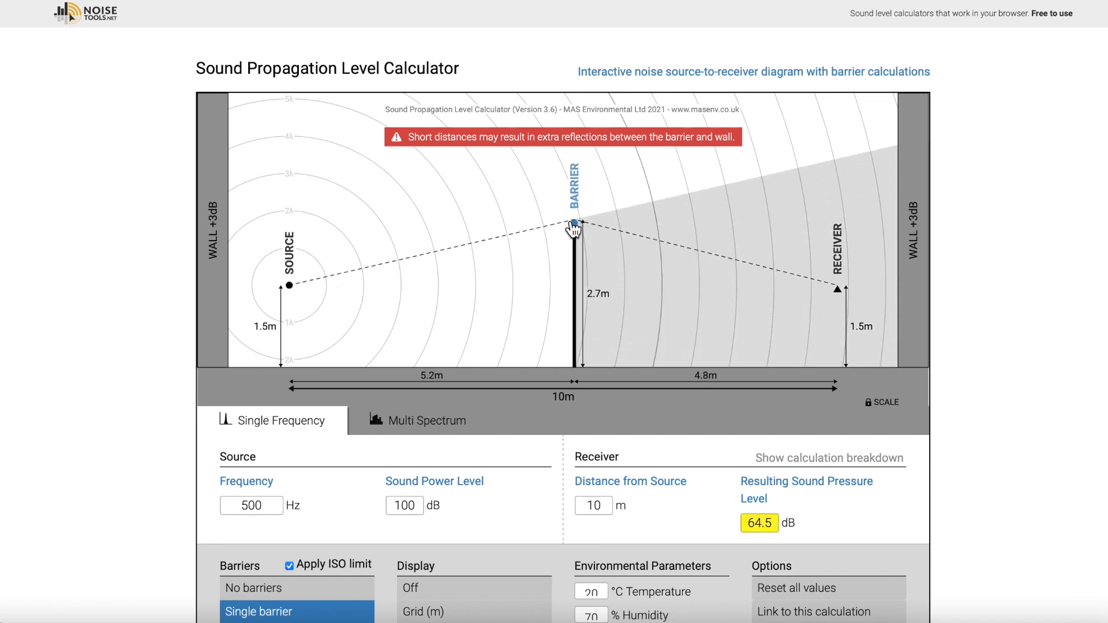
left_click_drag(577, 227, 573, 195)
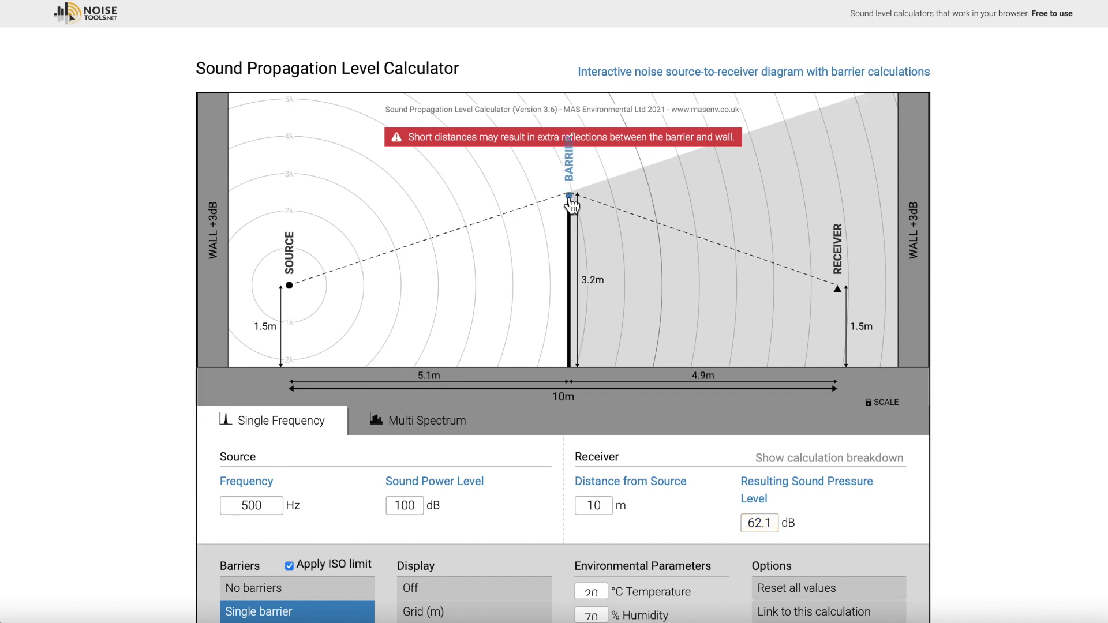
type("5")
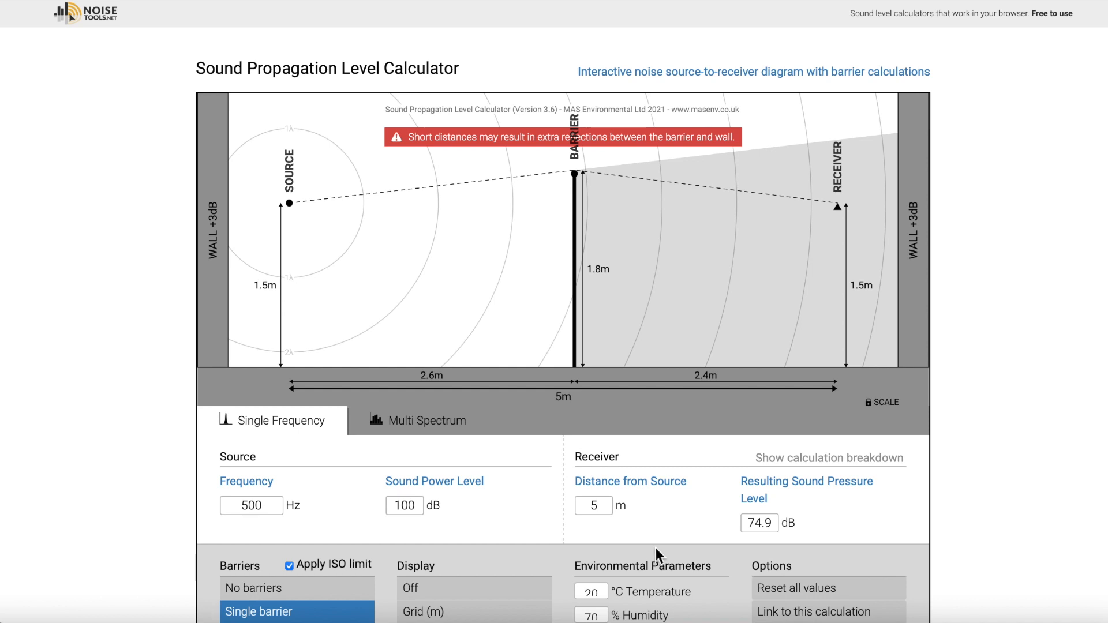
- Drag the barrier down from 0.8 m through 0.5 m to about 0.4 m tall
left_click_drag(574, 174, 574, 284)
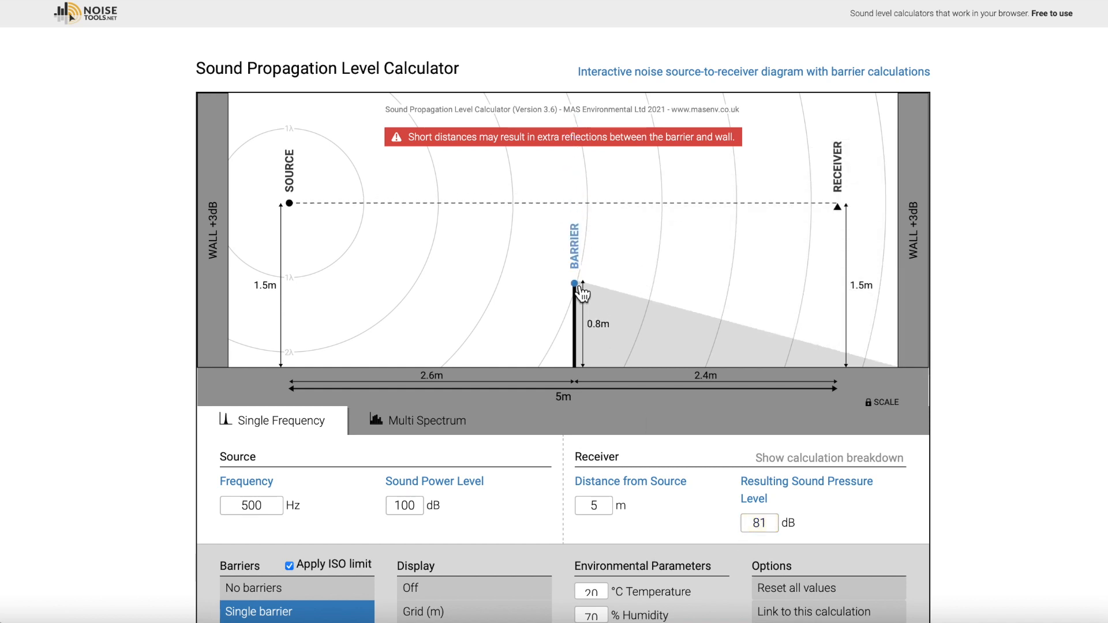
left_click_drag(574, 284, 585, 317)
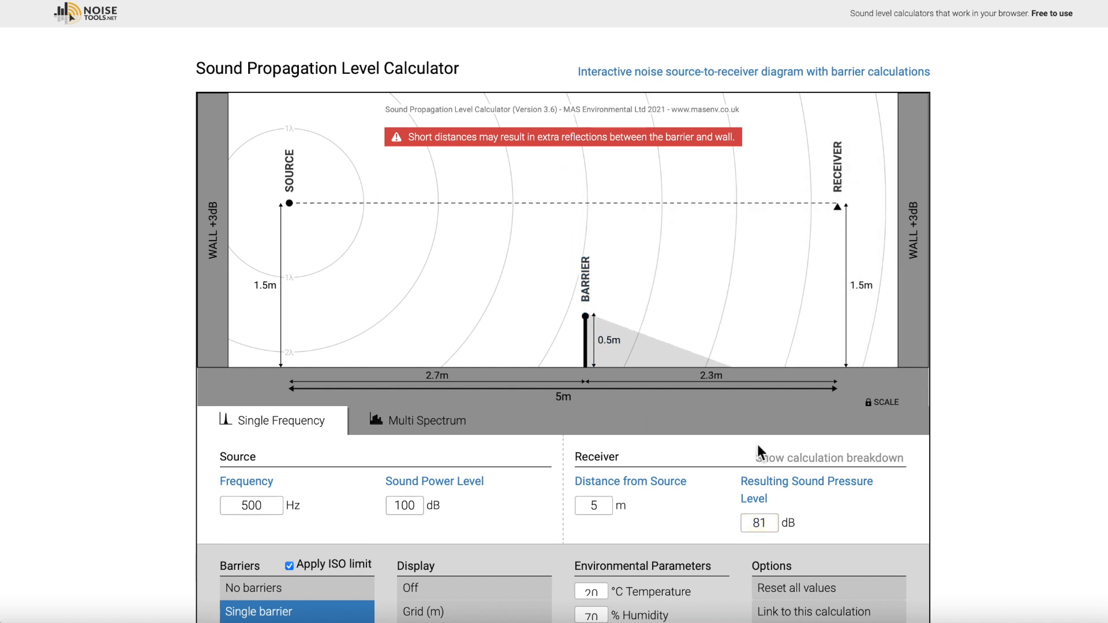
mouse_move(744, 487)
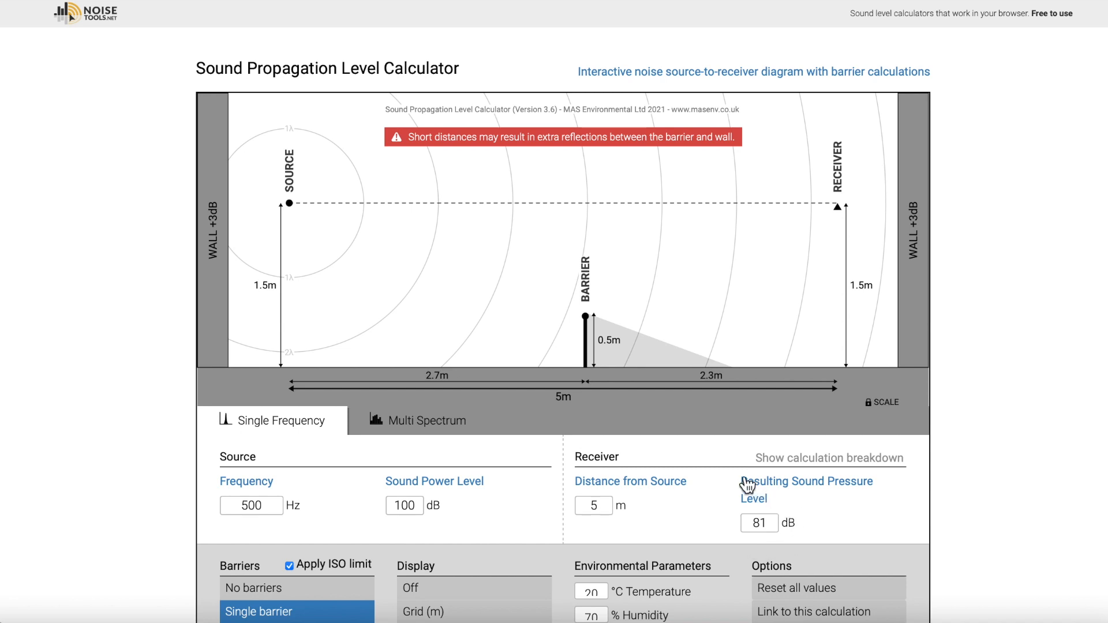
mouse_move(585, 321)
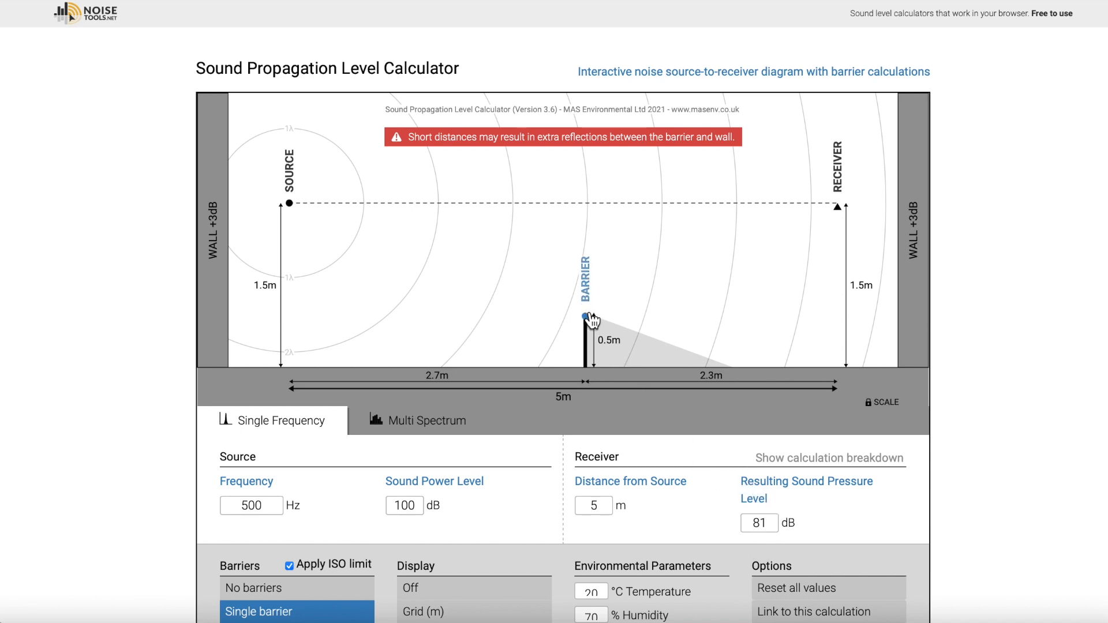
left_click_drag(585, 316, 585, 328)
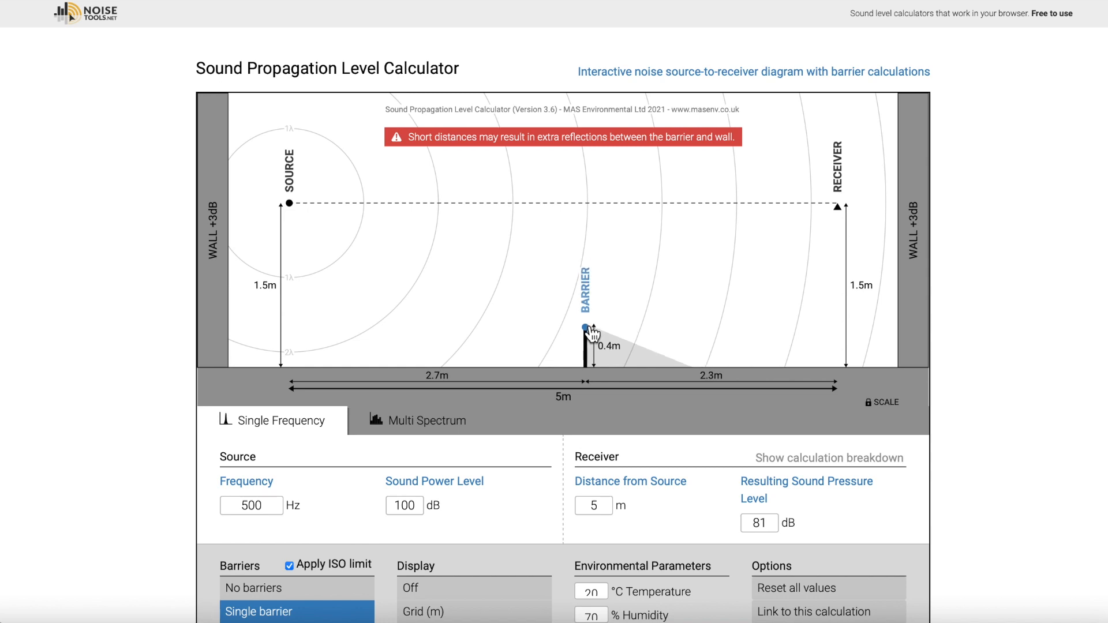